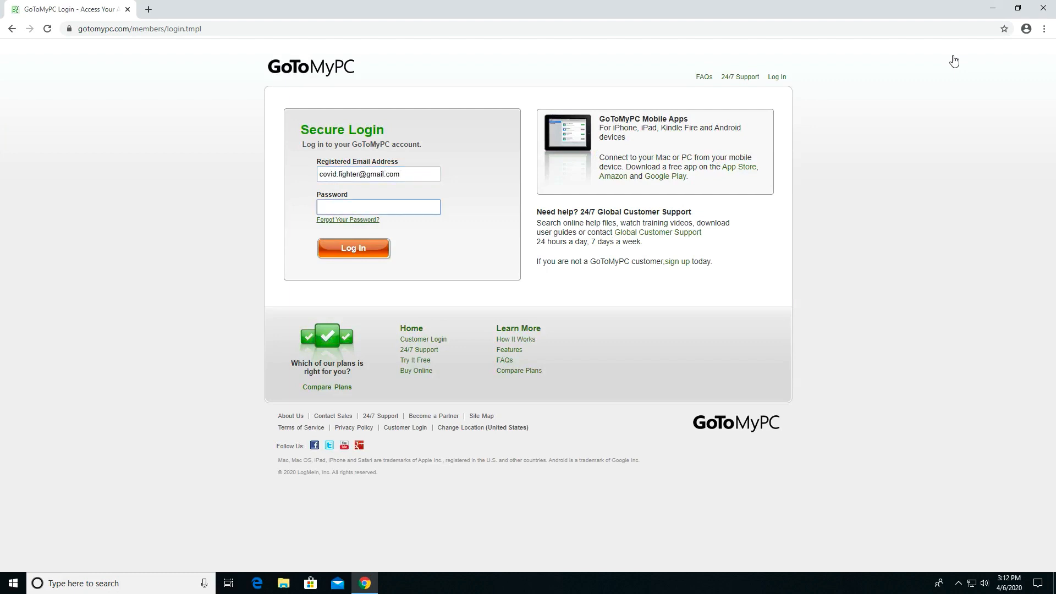
Enter the account password and log in to GoToMyPC
text(password)
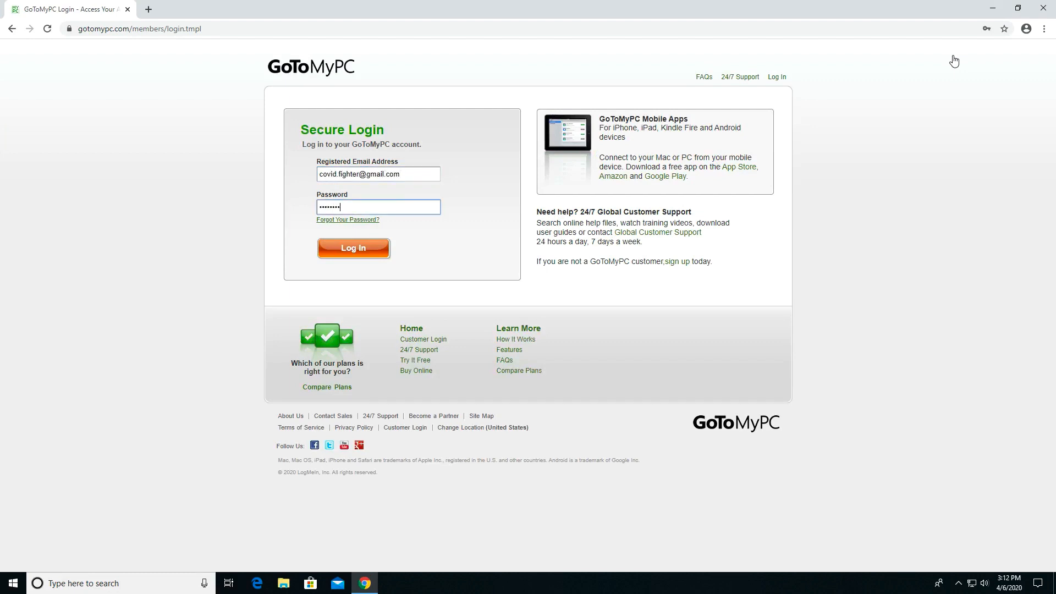
click(354, 248)
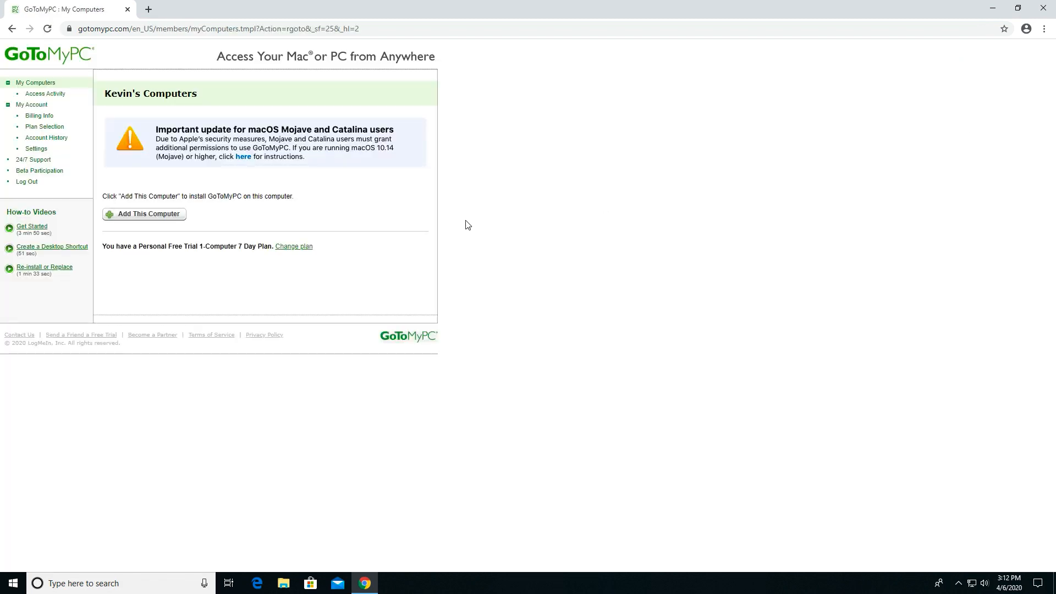
Choose Add This Computer and download the gosetup.exe installer
click(144, 214)
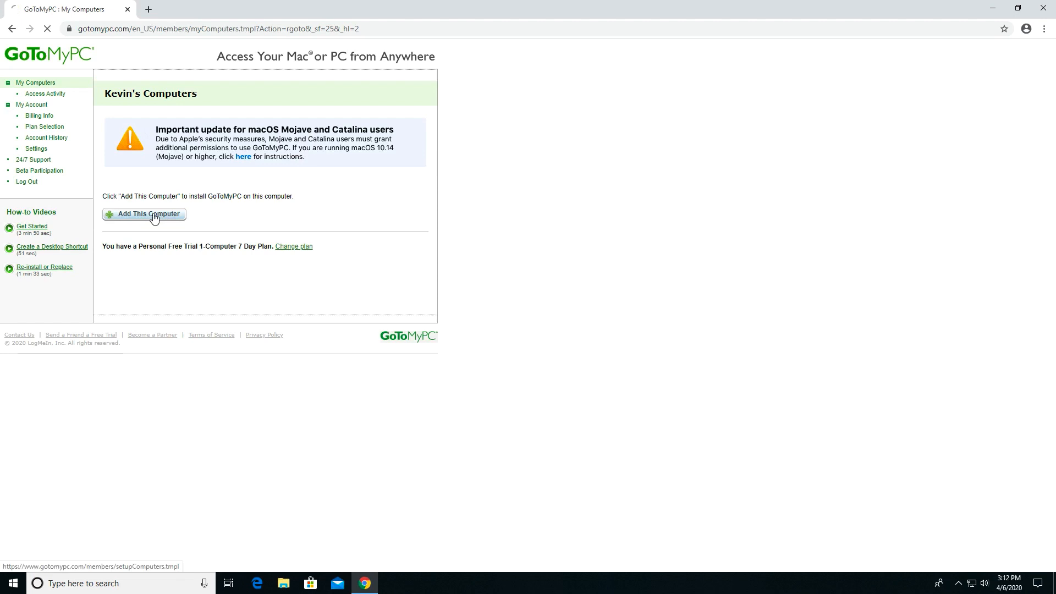
click(144, 214)
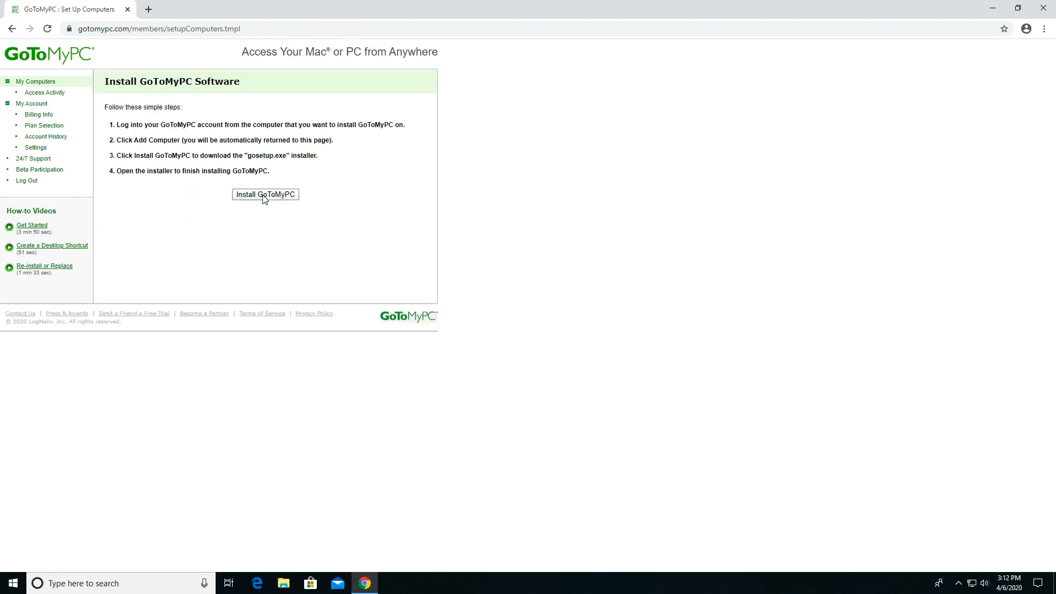
click(265, 194)
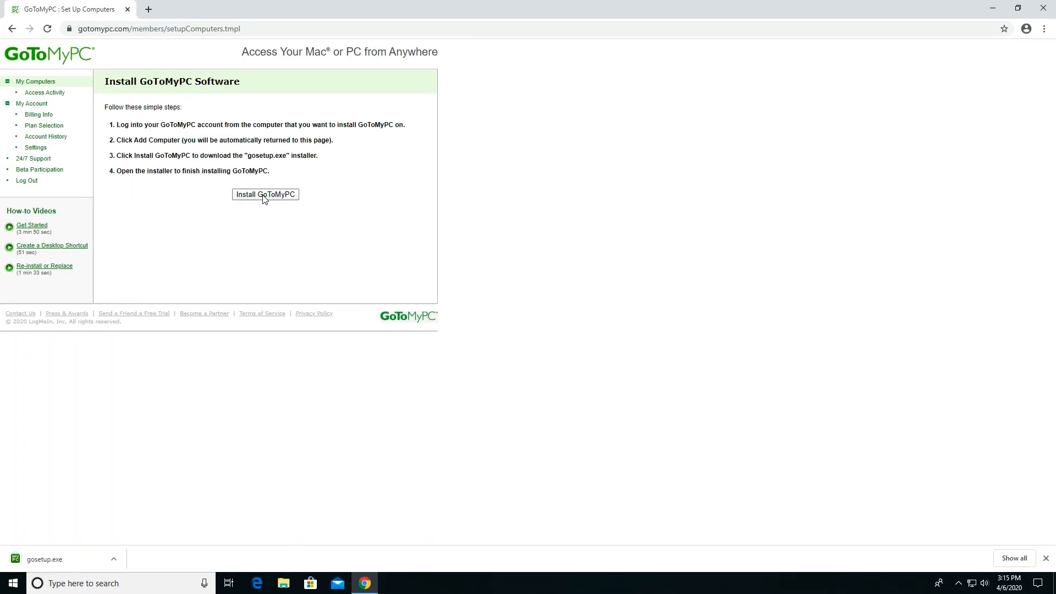
mouse_move(86, 491)
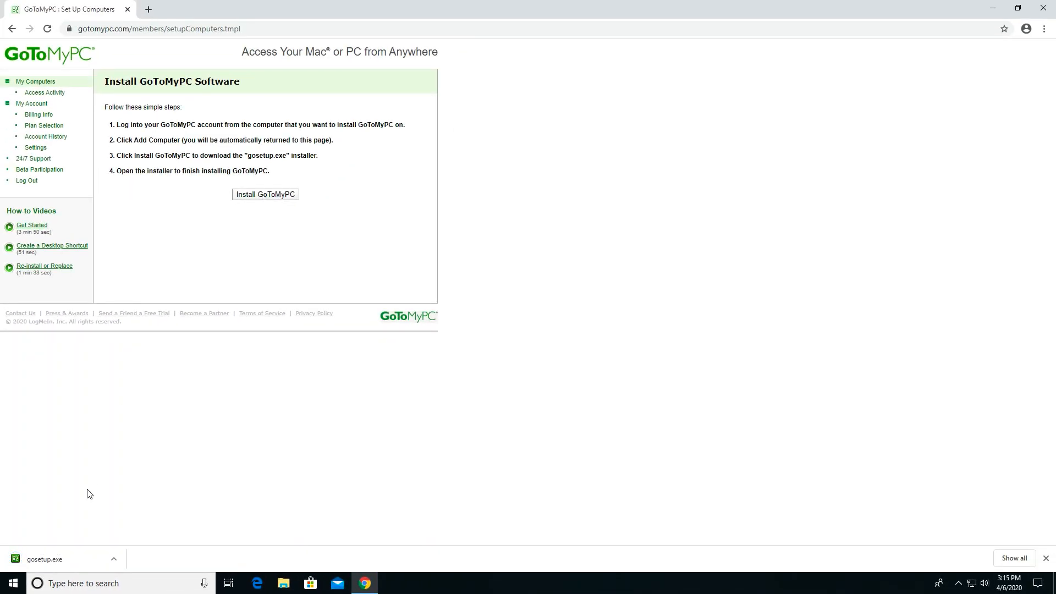
Run gosetup.exe and choose 'Yes, restart this computer now'
click(47, 560)
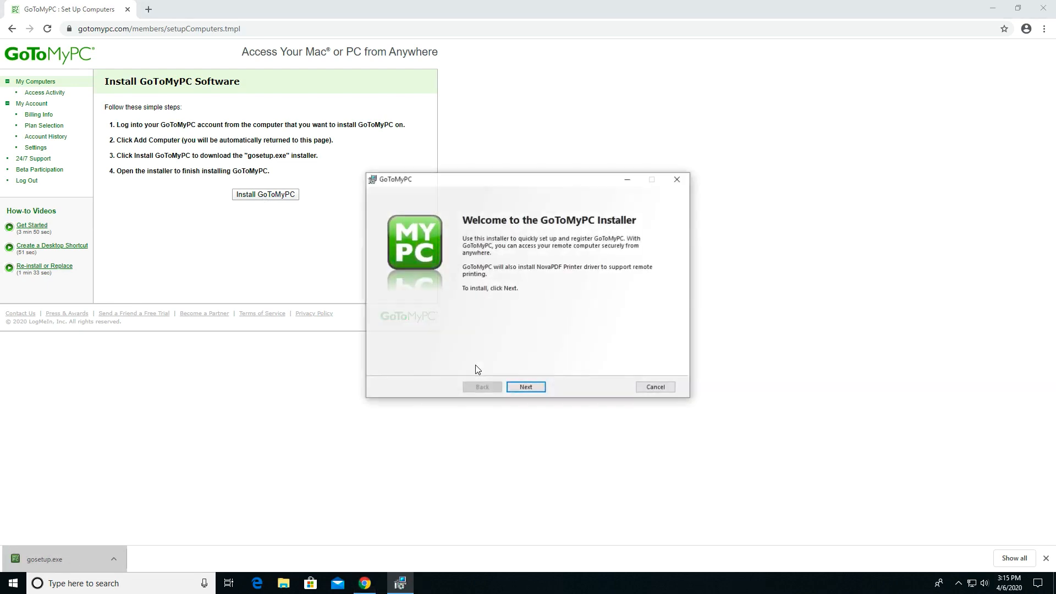
click(526, 386)
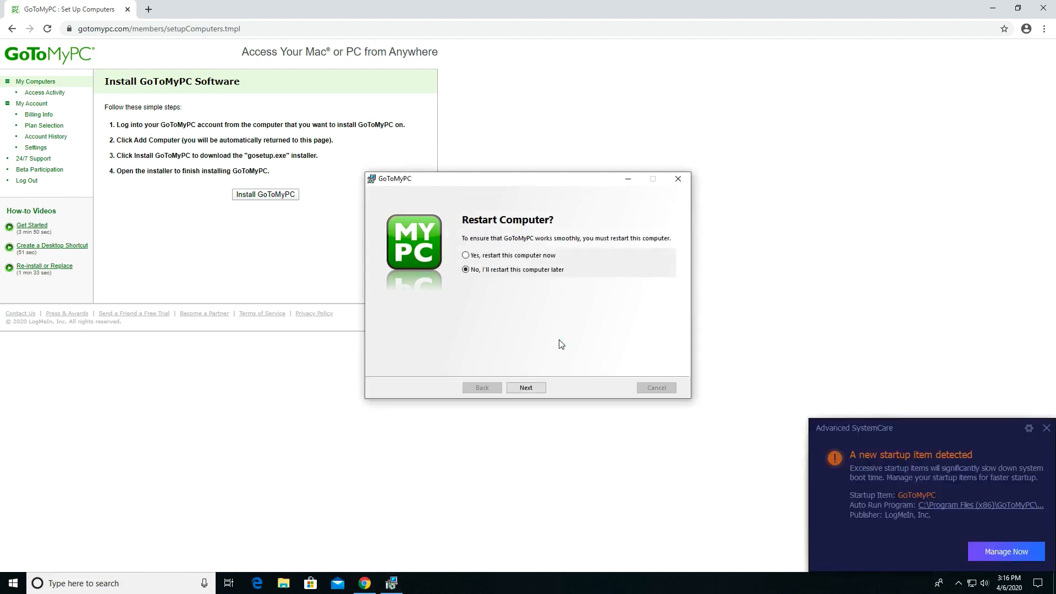
click(466, 255)
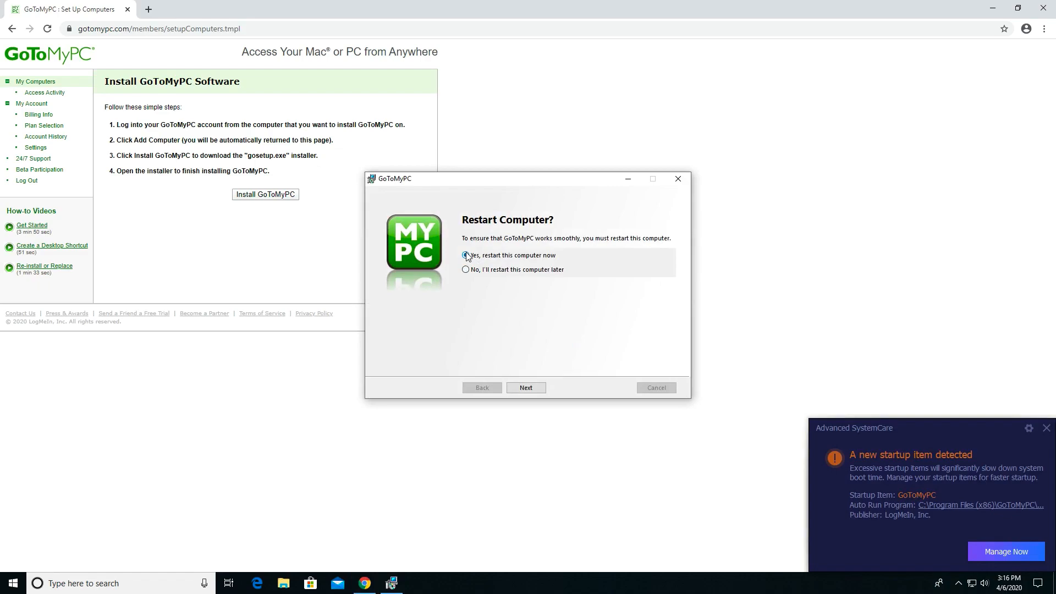
click(526, 388)
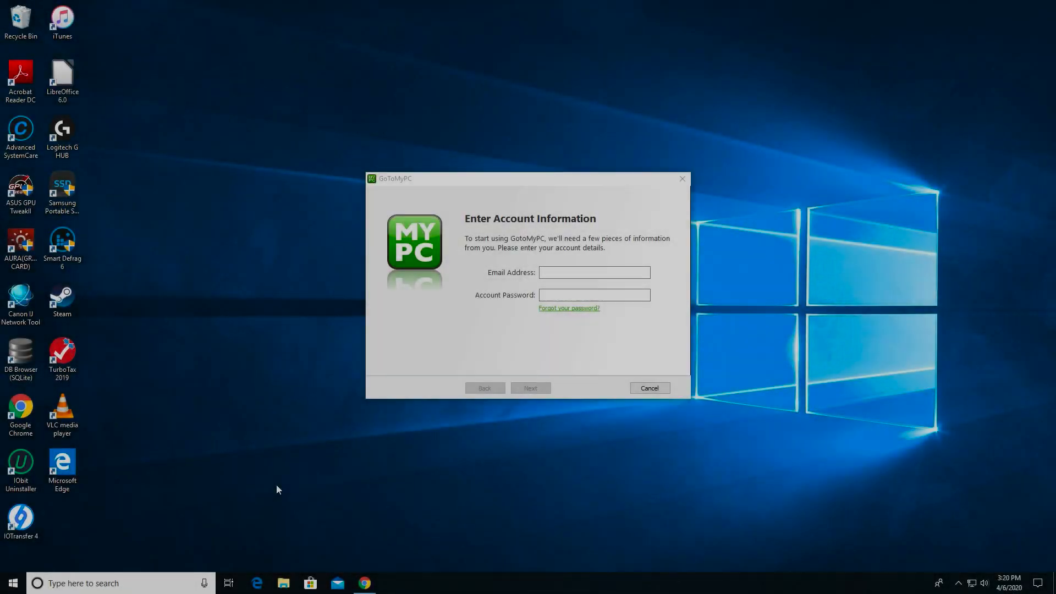
mouse_move(542, 432)
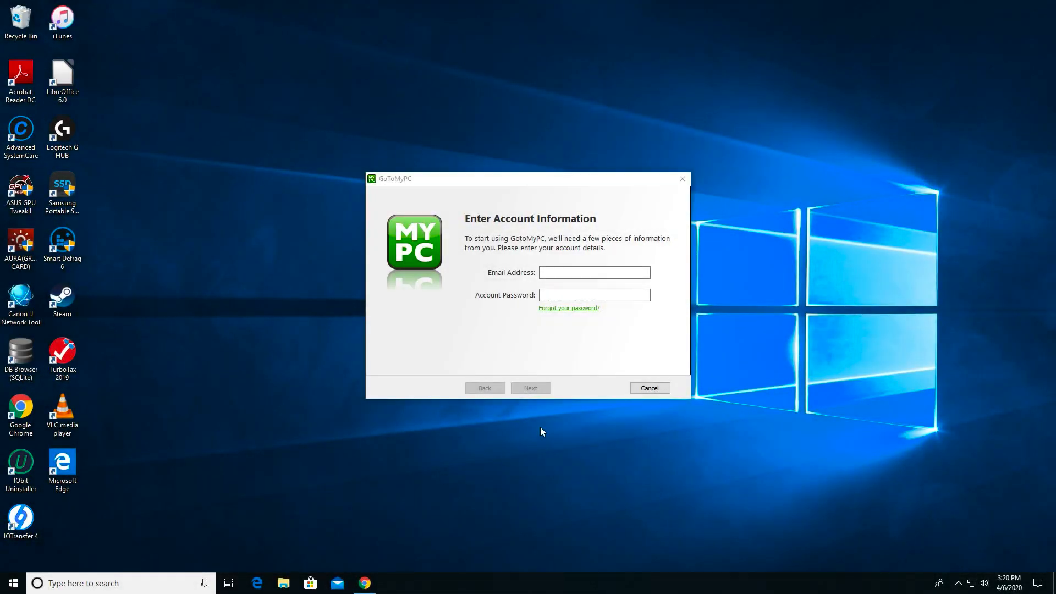
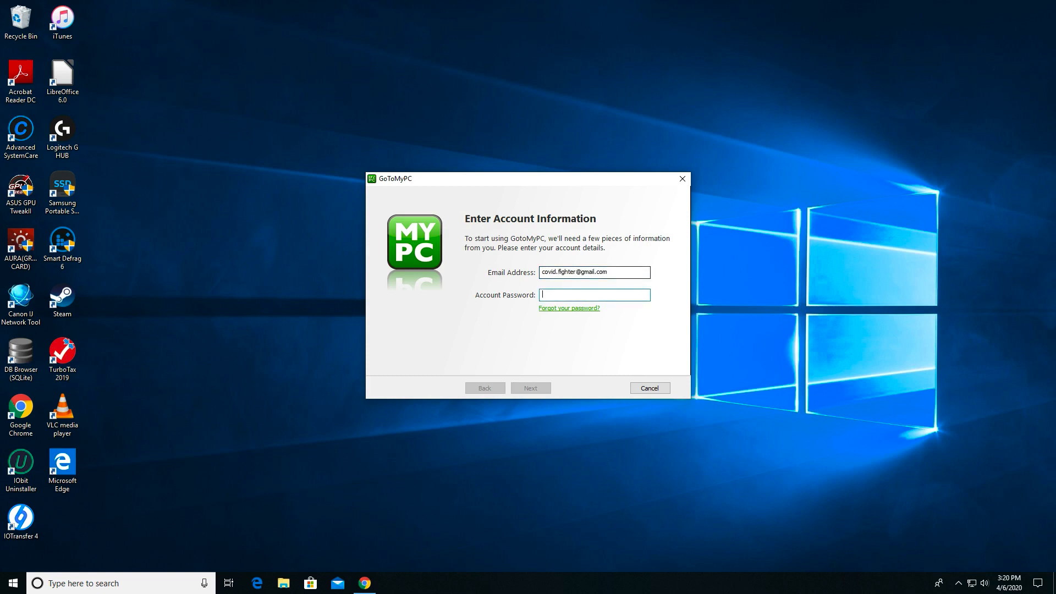
Enter the account email and password in the installer and submit them
text(•••)
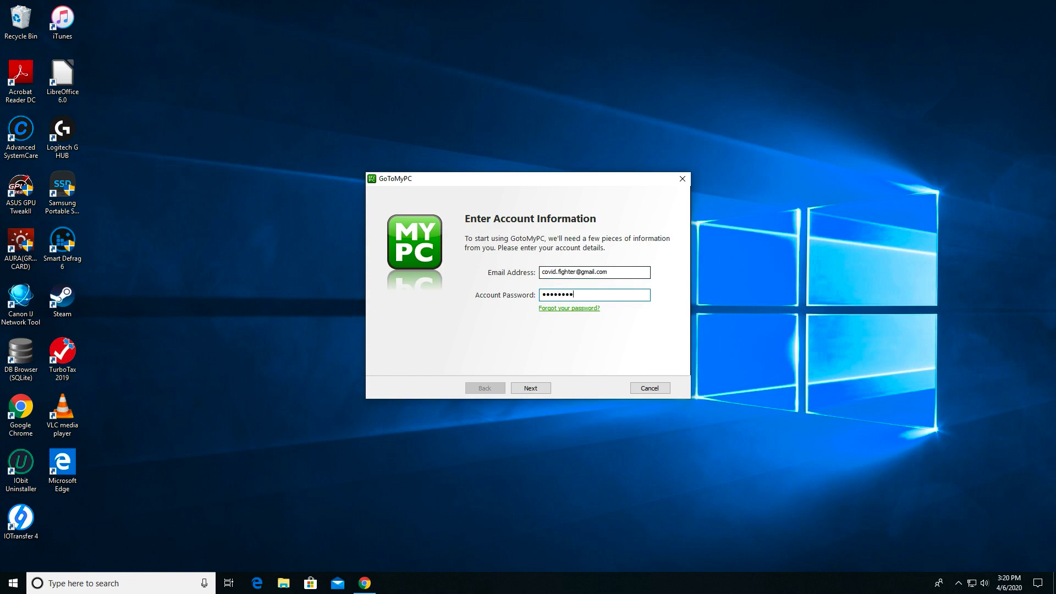
click(531, 388)
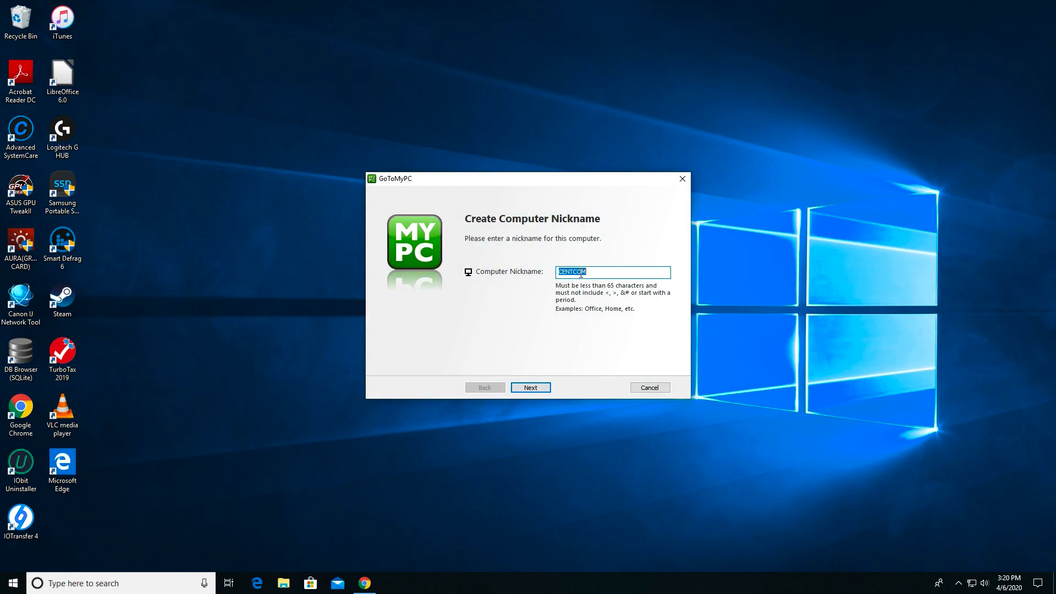
mouse_move(651, 263)
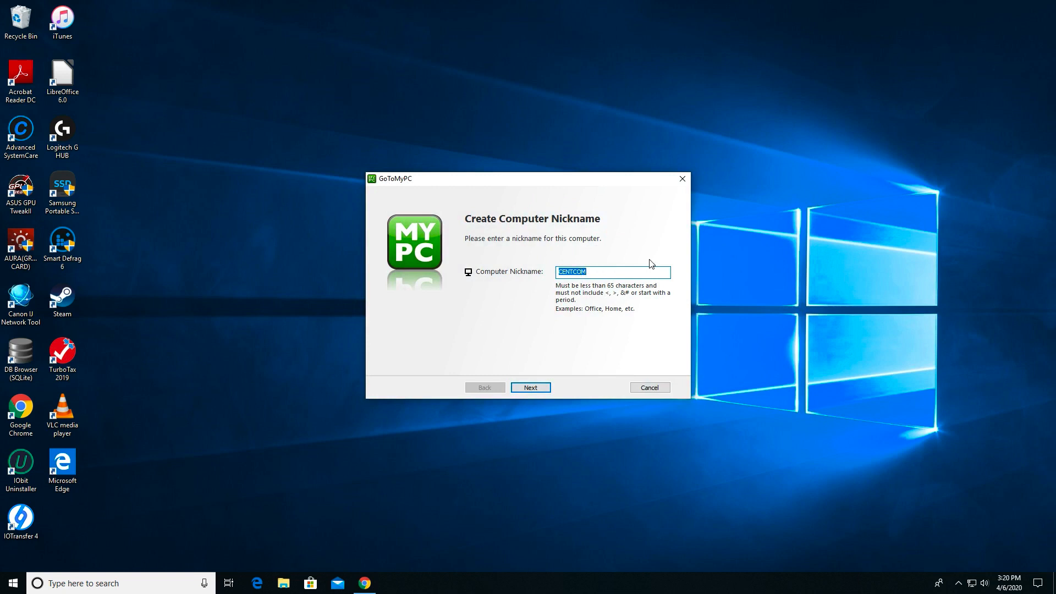
Name this computer 'Work Computer' in the installer
text(Work Computer)
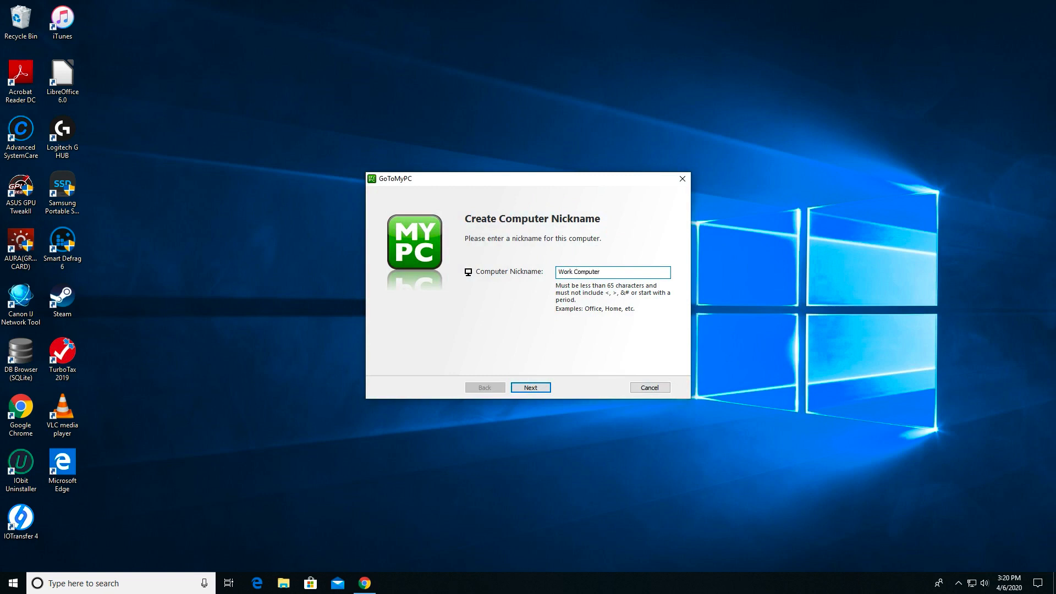
click(614, 272)
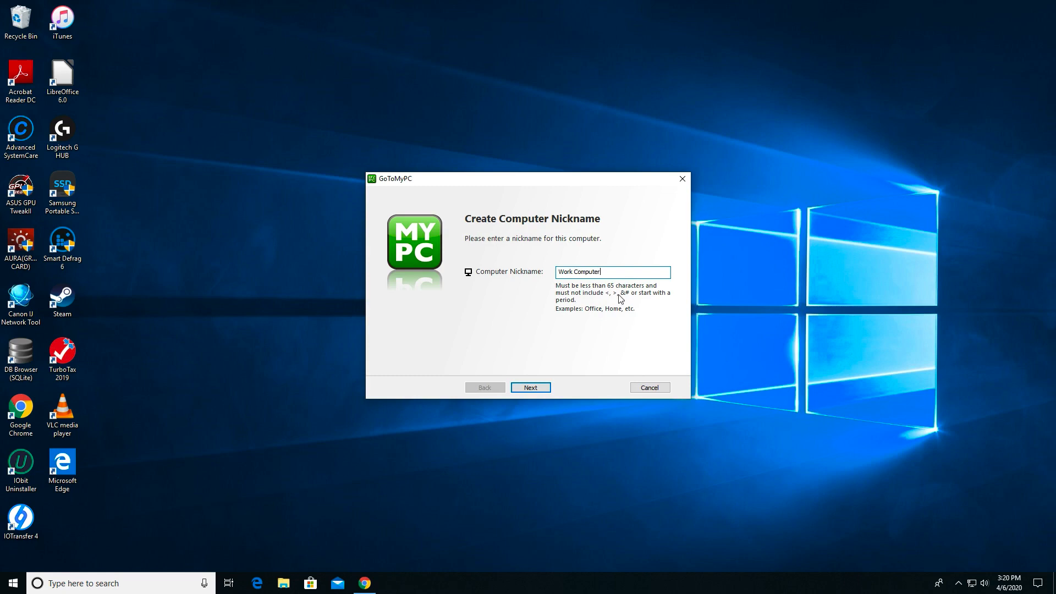
click(531, 387)
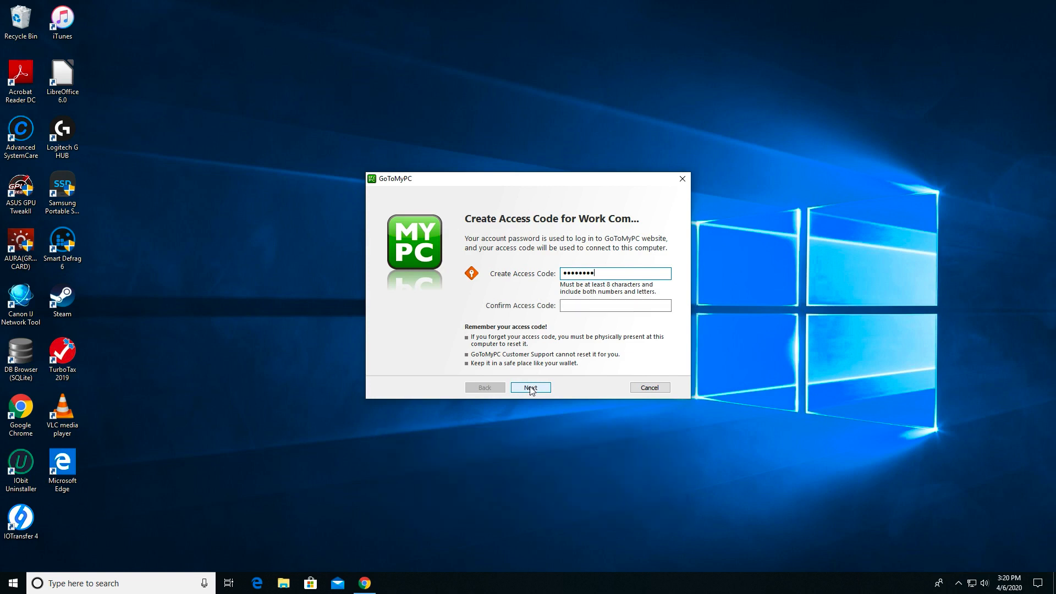
Create and confirm the access code, then finish registration
text(•••)
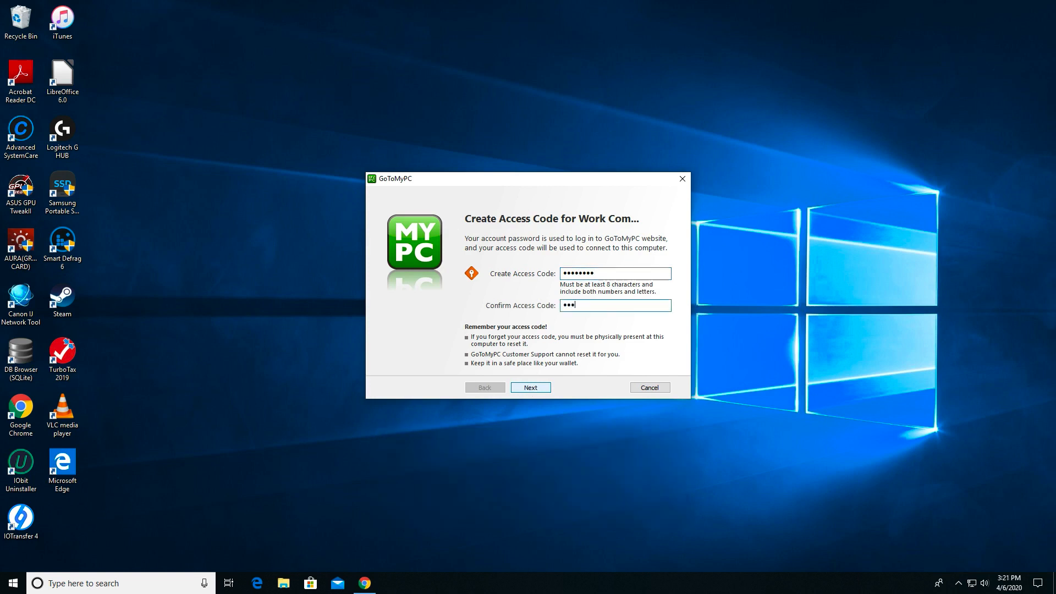
text(•••••)
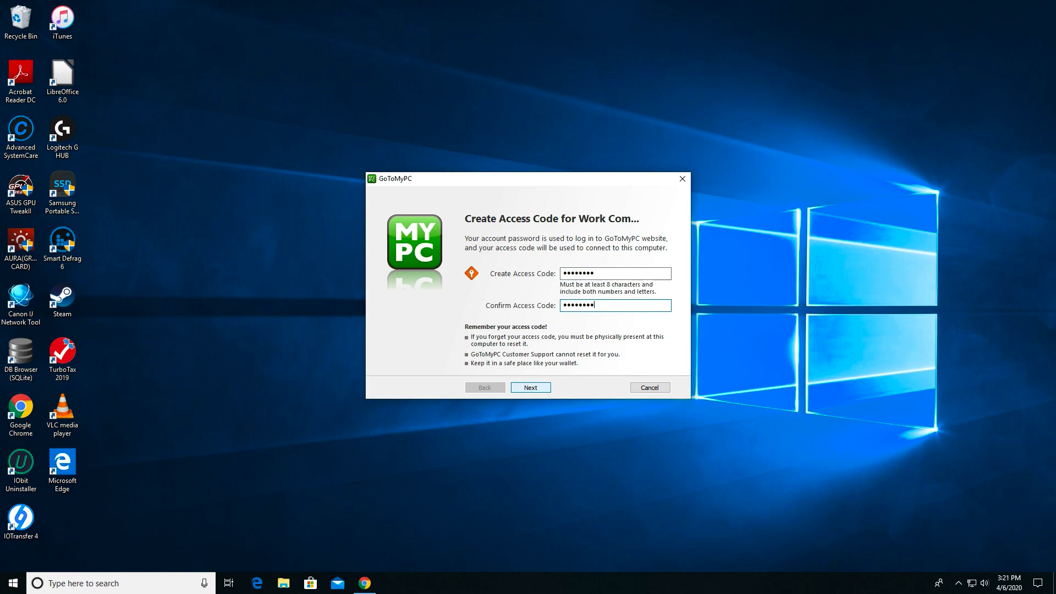
click(530, 387)
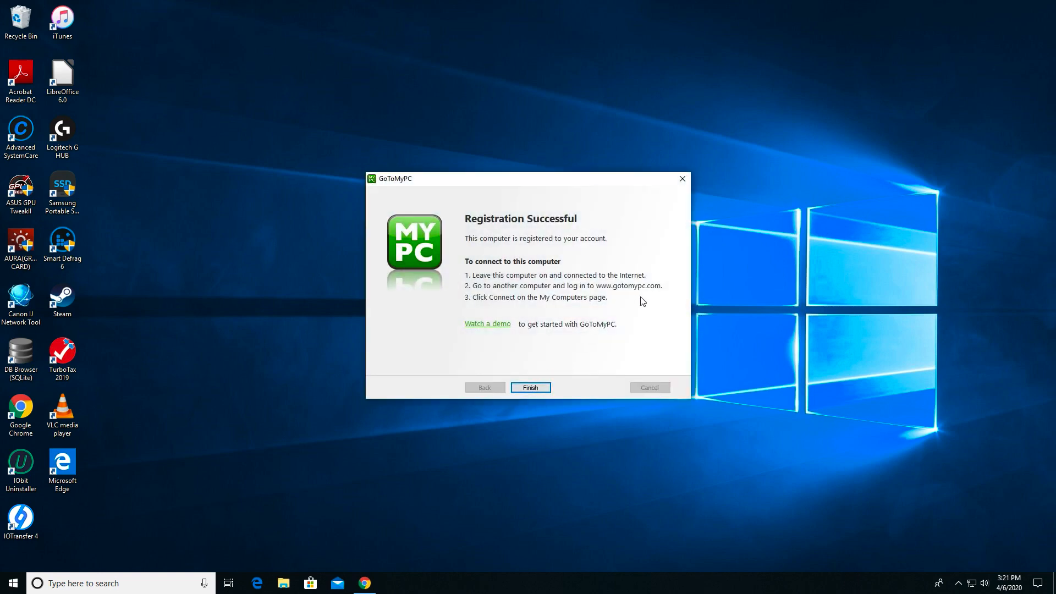
mouse_move(559, 383)
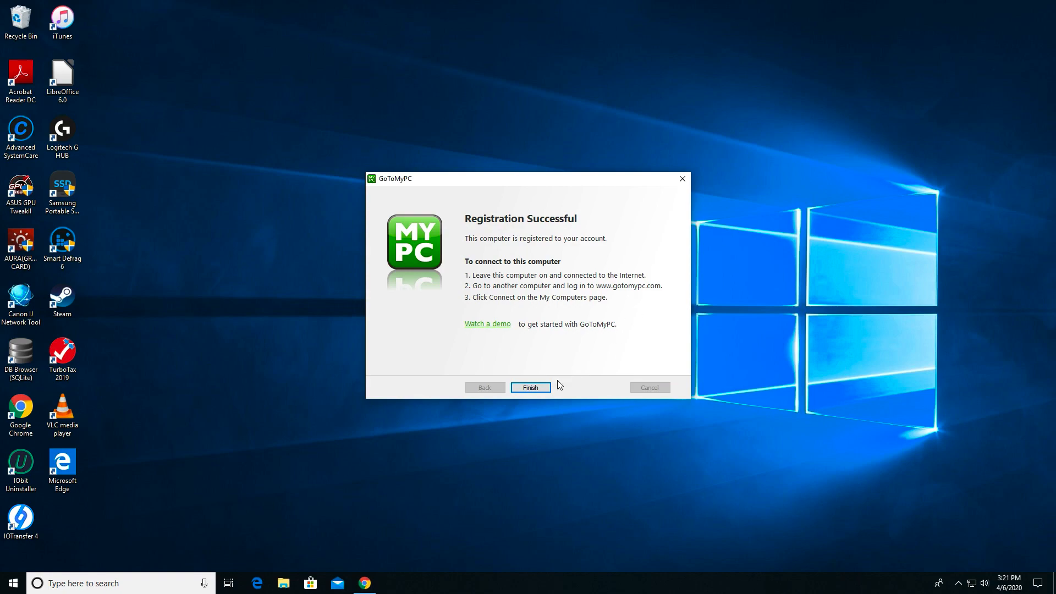
click(530, 387)
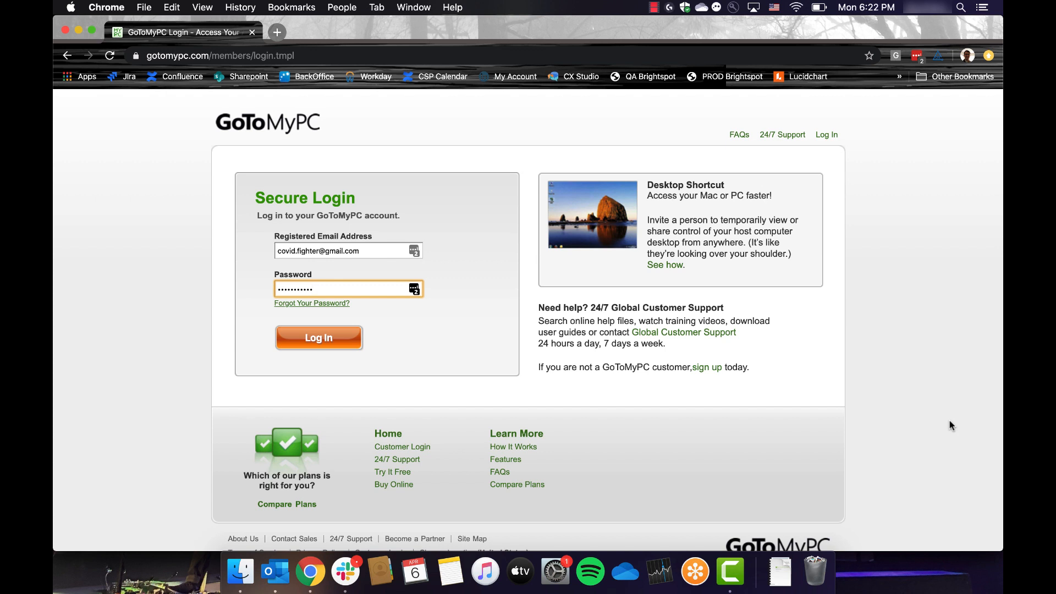
mouse_move(813, 401)
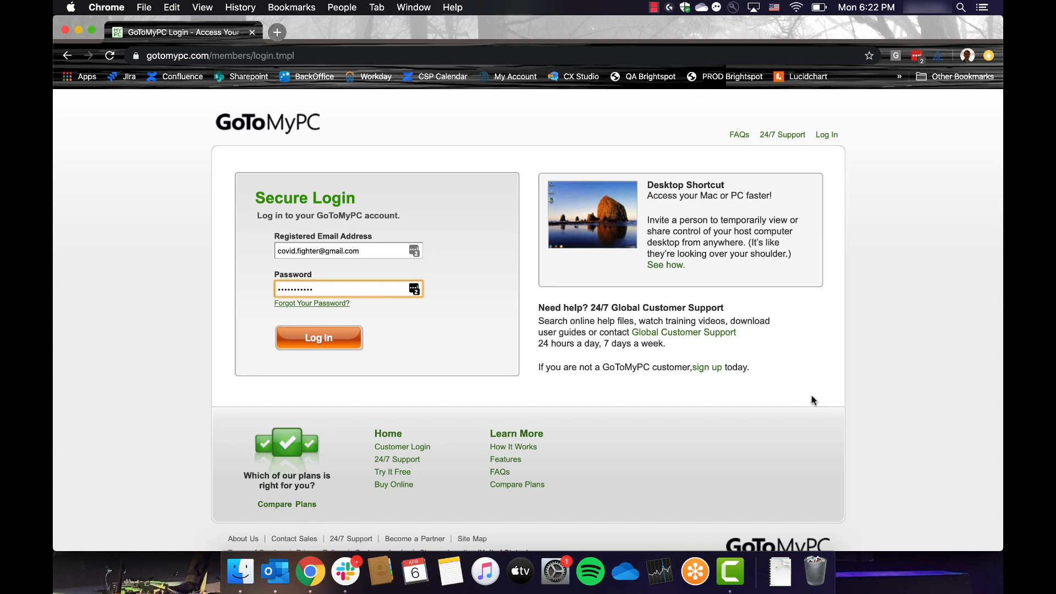
mouse_move(432, 342)
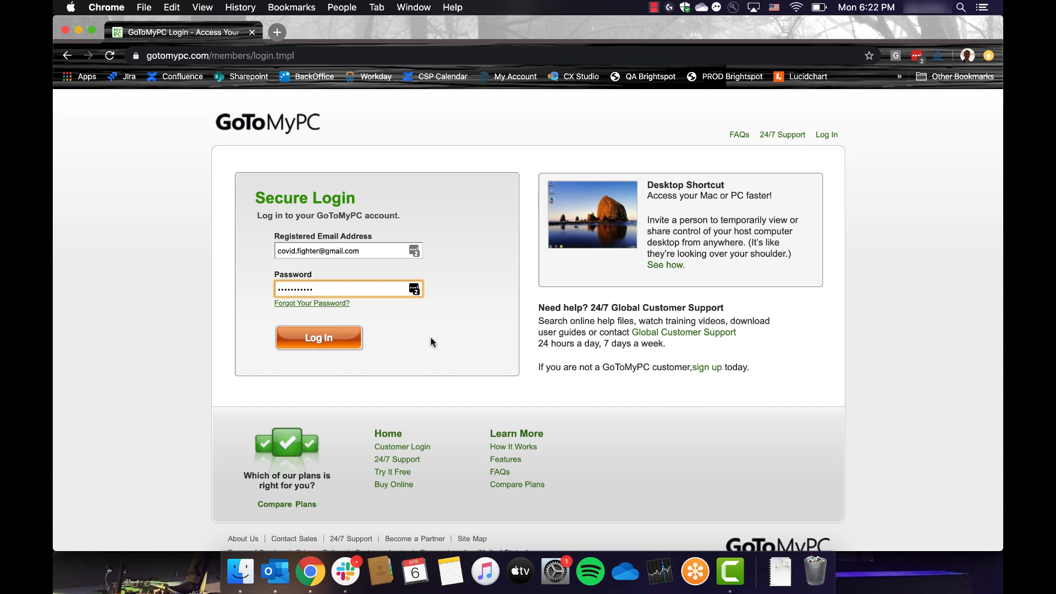
Log in on the other computer to see Work Computer online
click(319, 337)
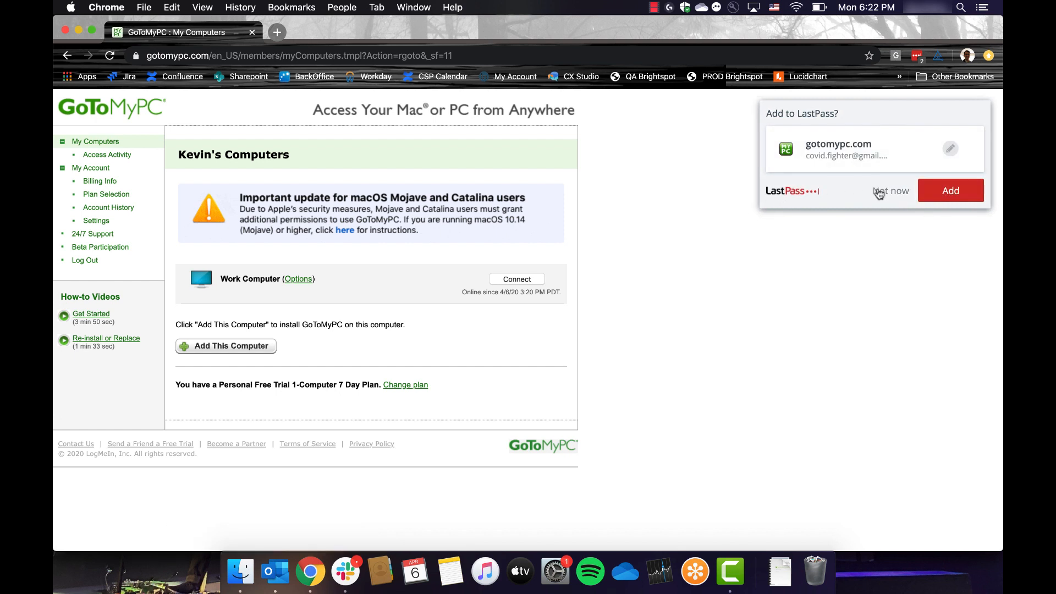
Decline the LastPass prompt, connect to Work Computer, and allow GoToOpener.app
click(891, 191)
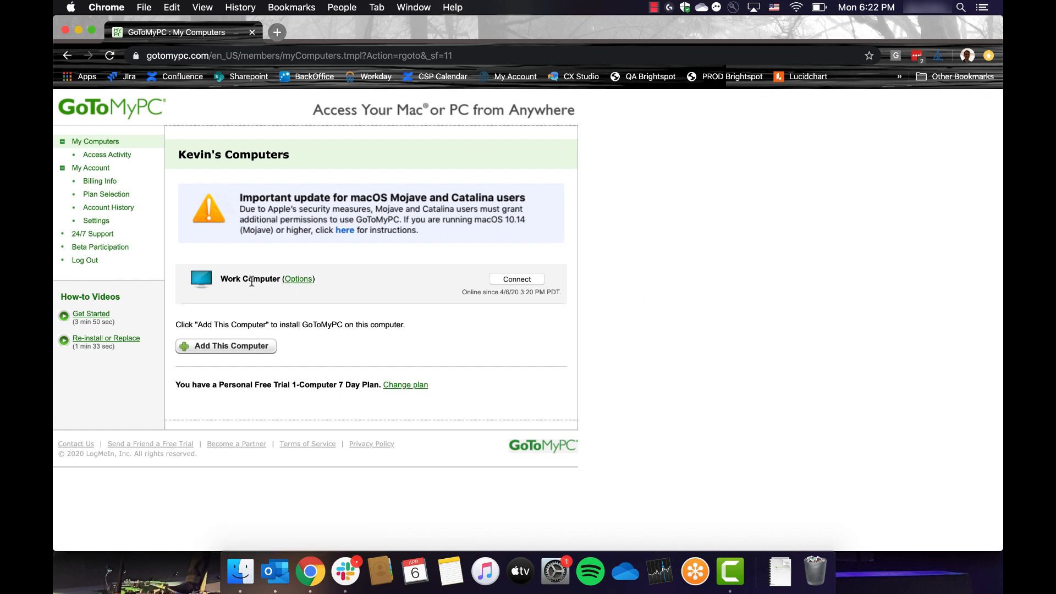
mouse_move(411, 279)
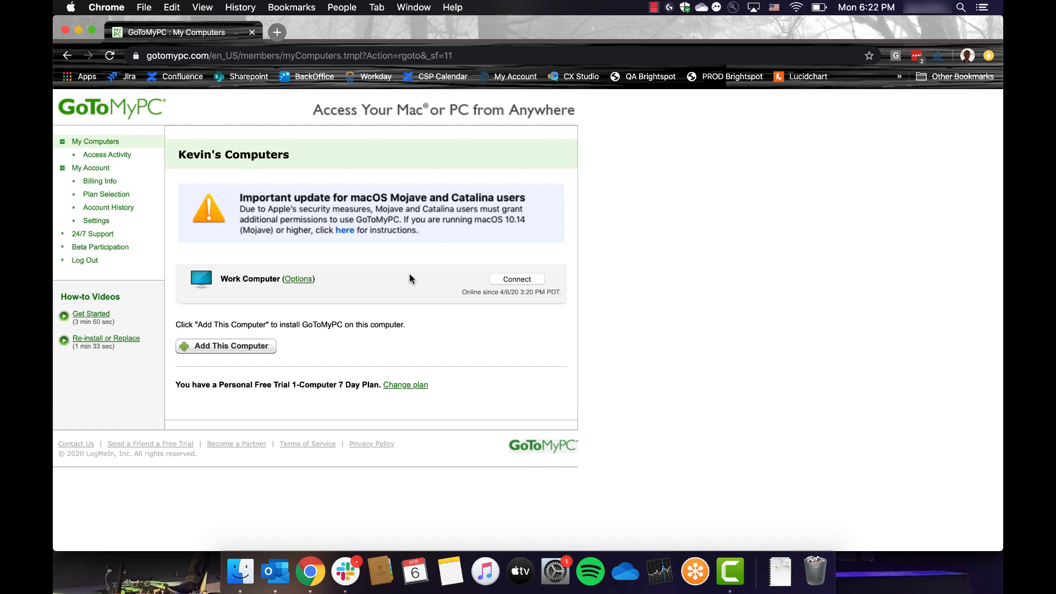
click(517, 279)
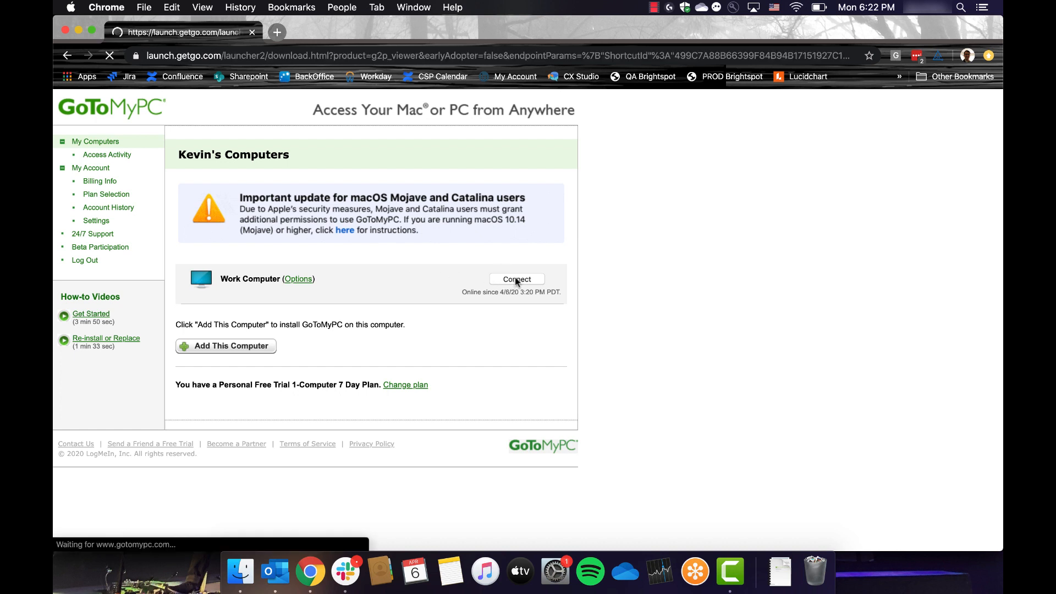
click(516, 279)
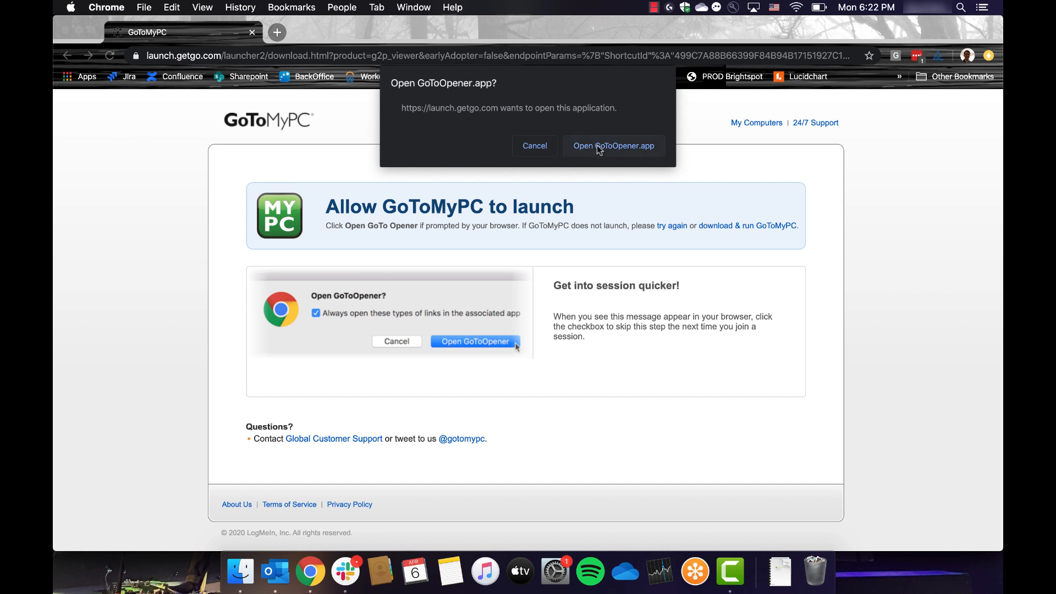
click(613, 146)
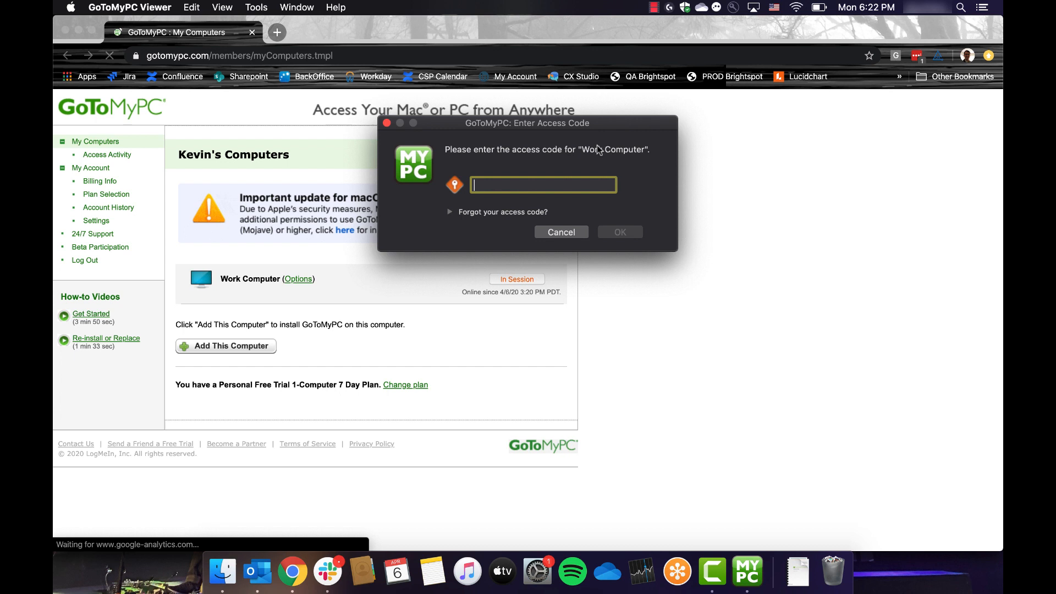
Enter Work Computer's access code to start the remote session
text(••••••••)
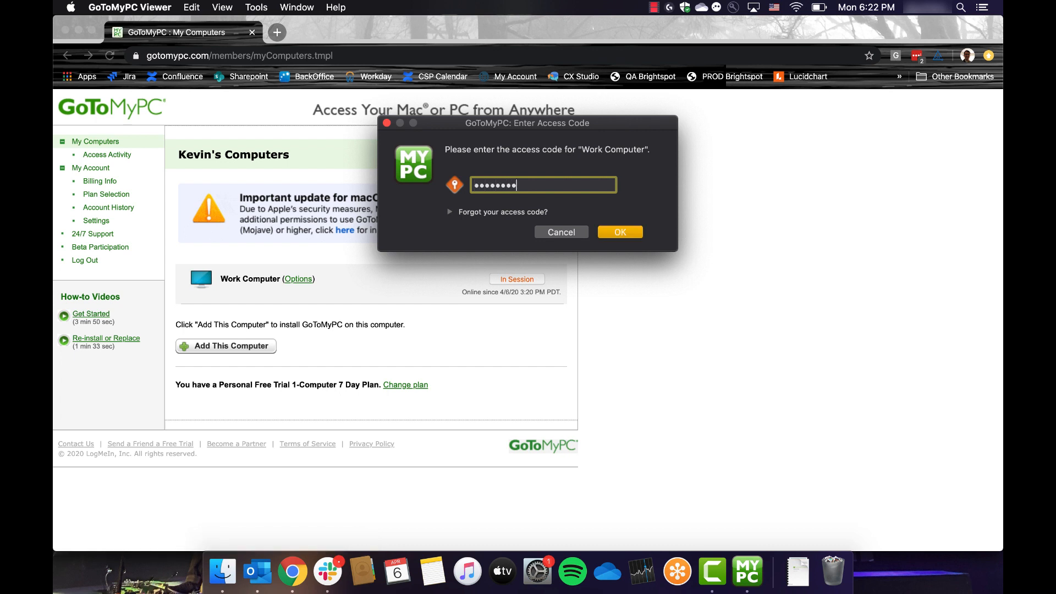
click(620, 231)
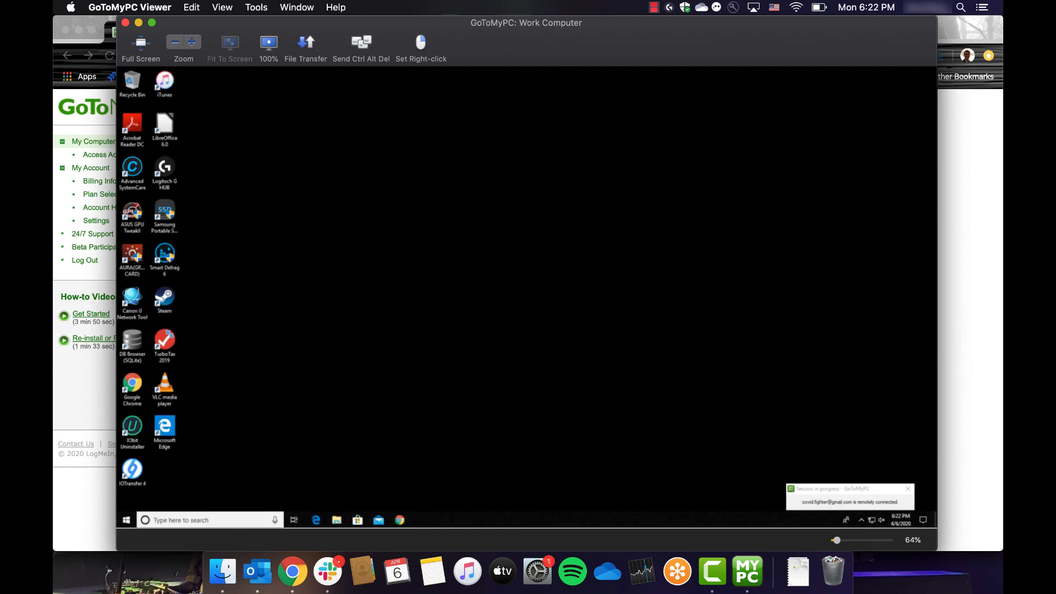
mouse_move(392, 276)
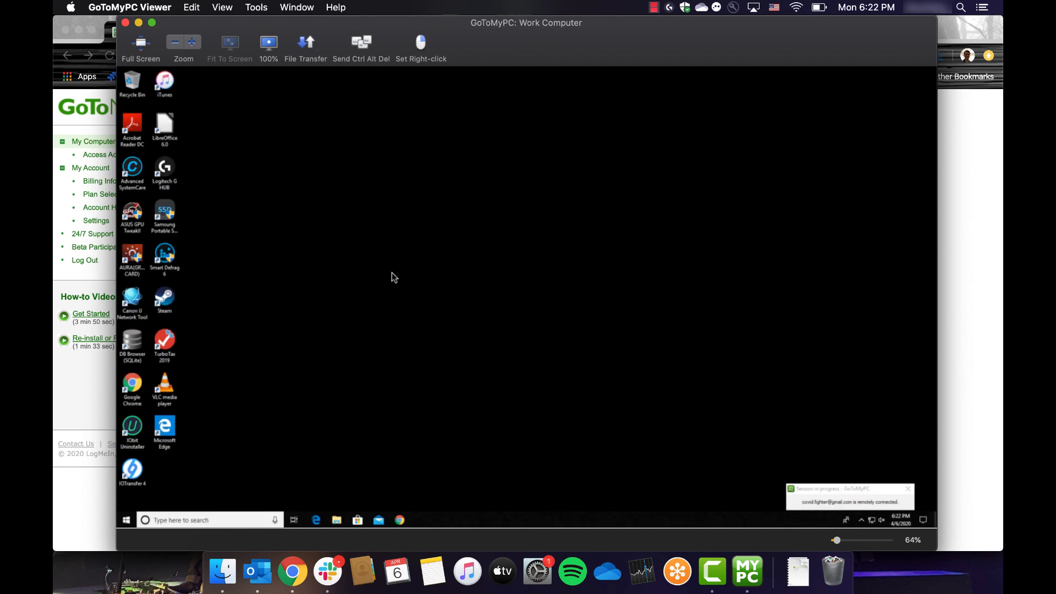
Open the remote Chrome, add a new tab, and return to the GoToMyPC Help tab
click(399, 520)
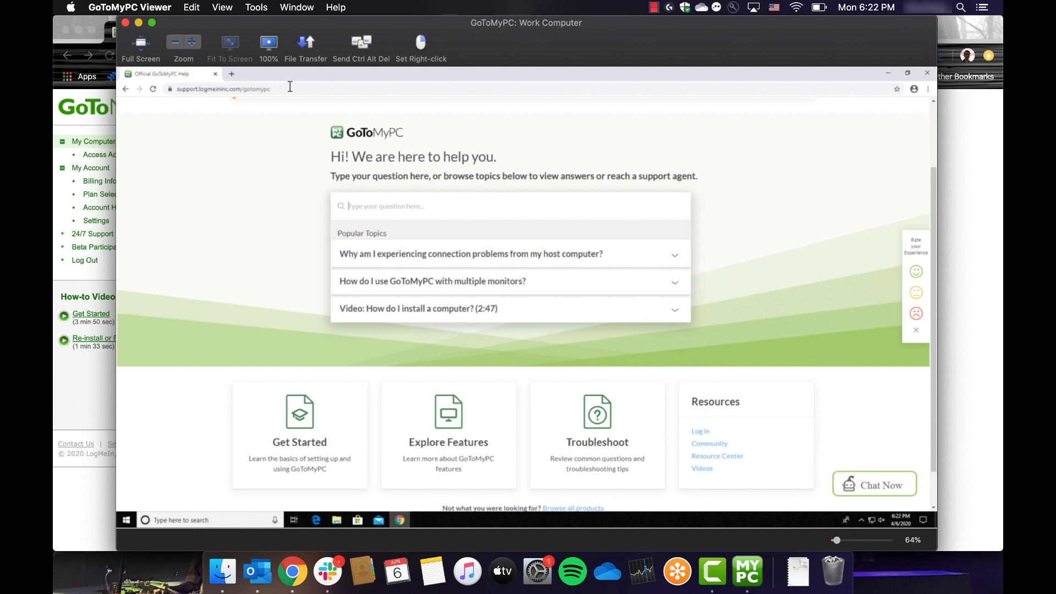
click(231, 74)
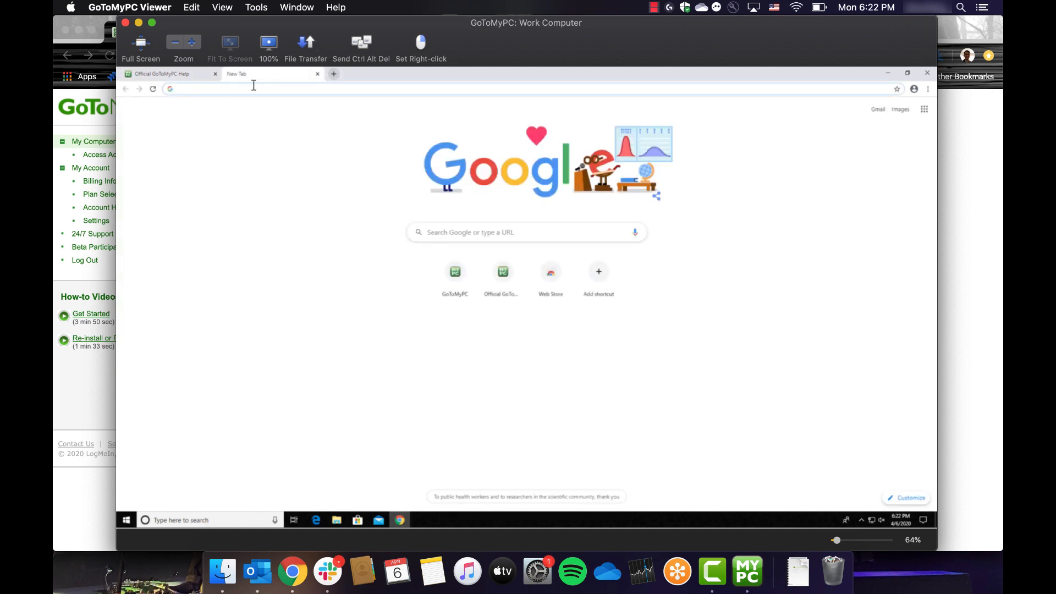
click(165, 75)
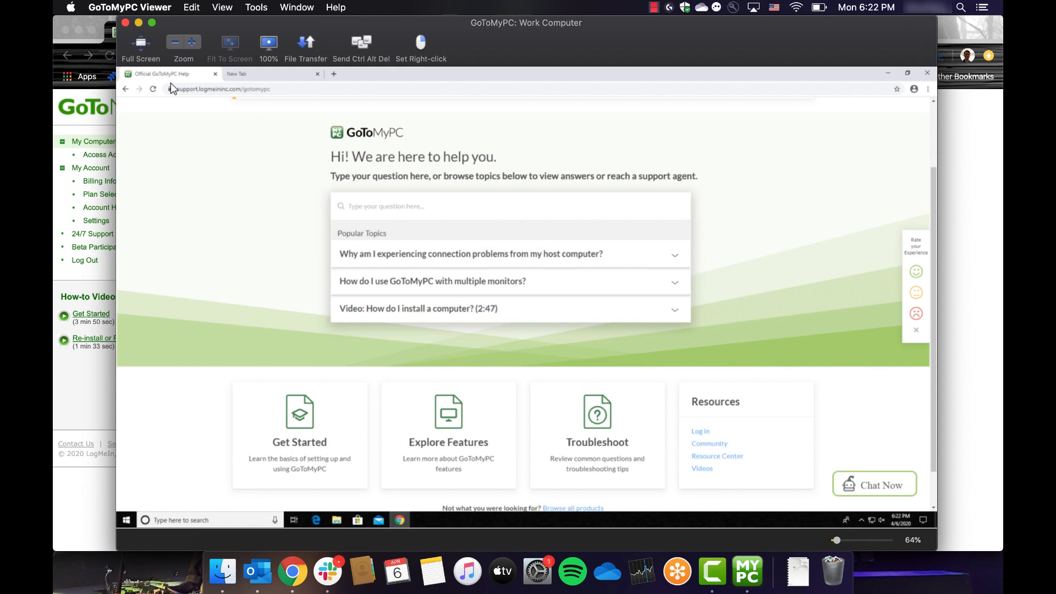
mouse_move(585, 423)
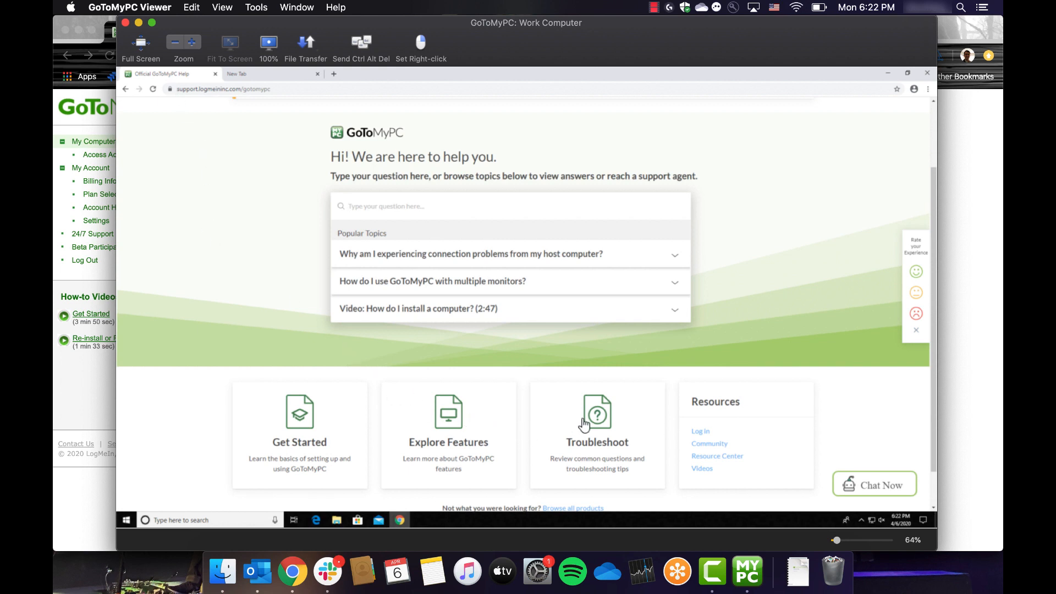
mouse_move(738, 244)
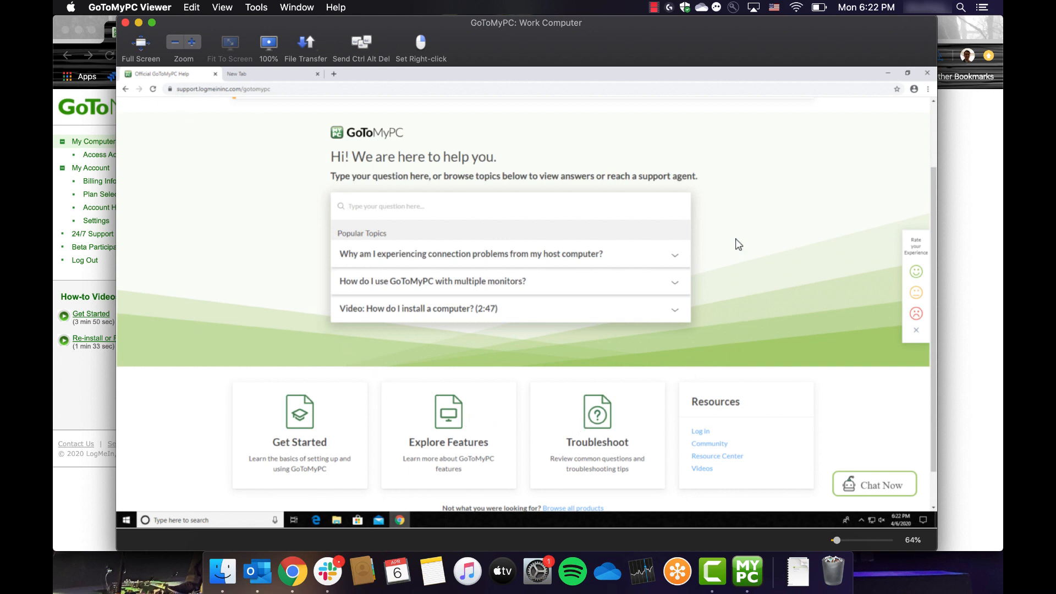
mouse_move(554, 155)
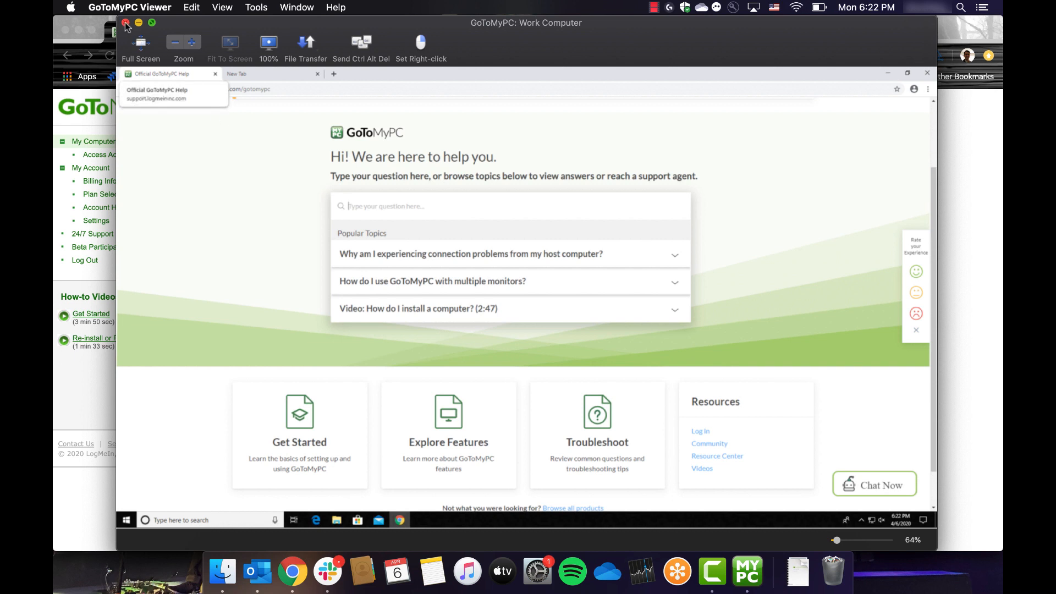
Close the viewer window and confirm disconnecting from Work Computer
click(126, 24)
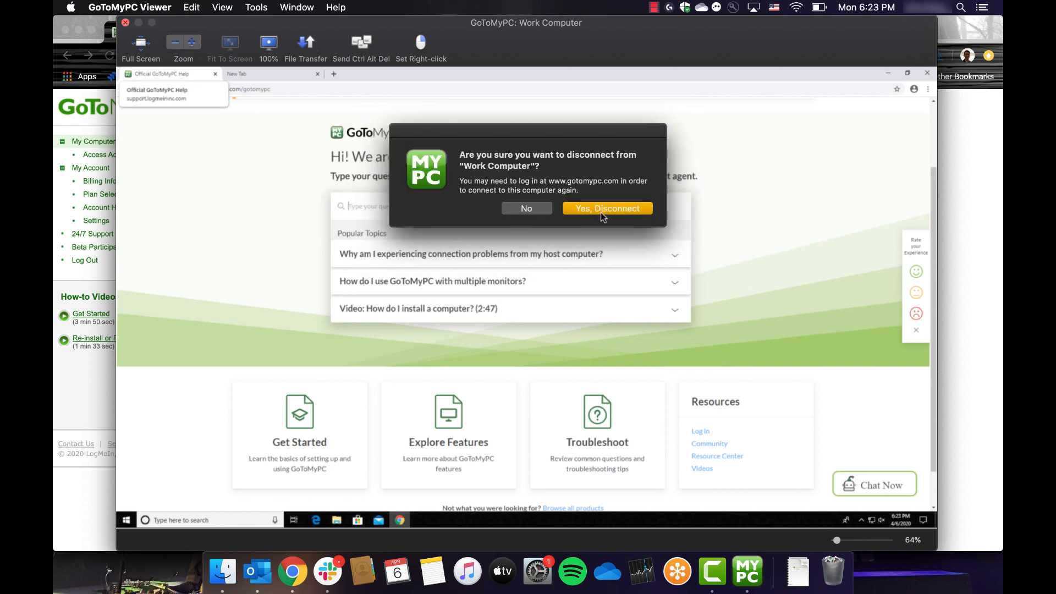
click(607, 209)
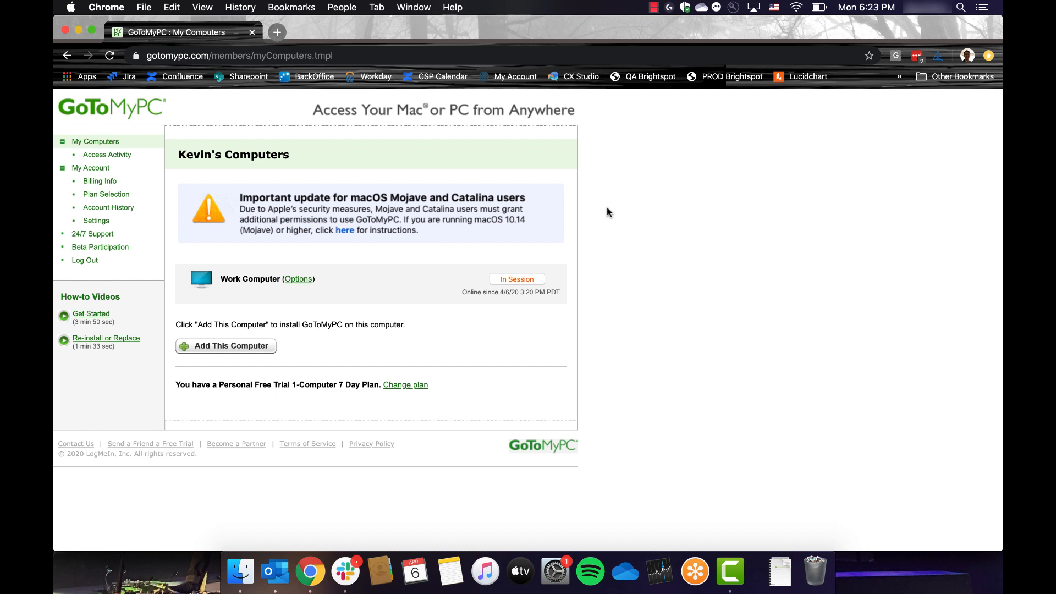
mouse_move(630, 126)
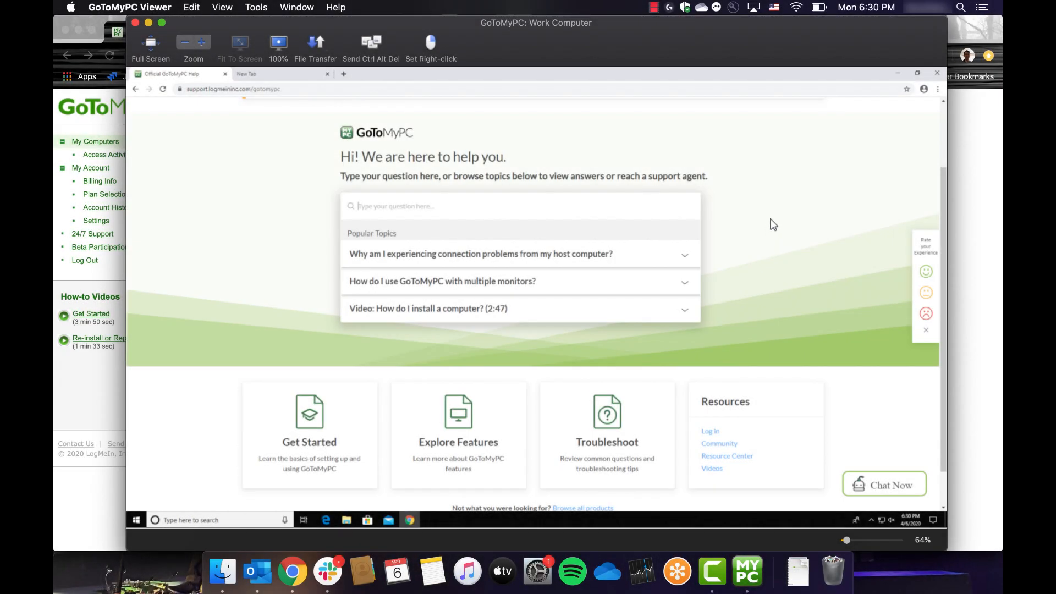
mouse_move(554, 123)
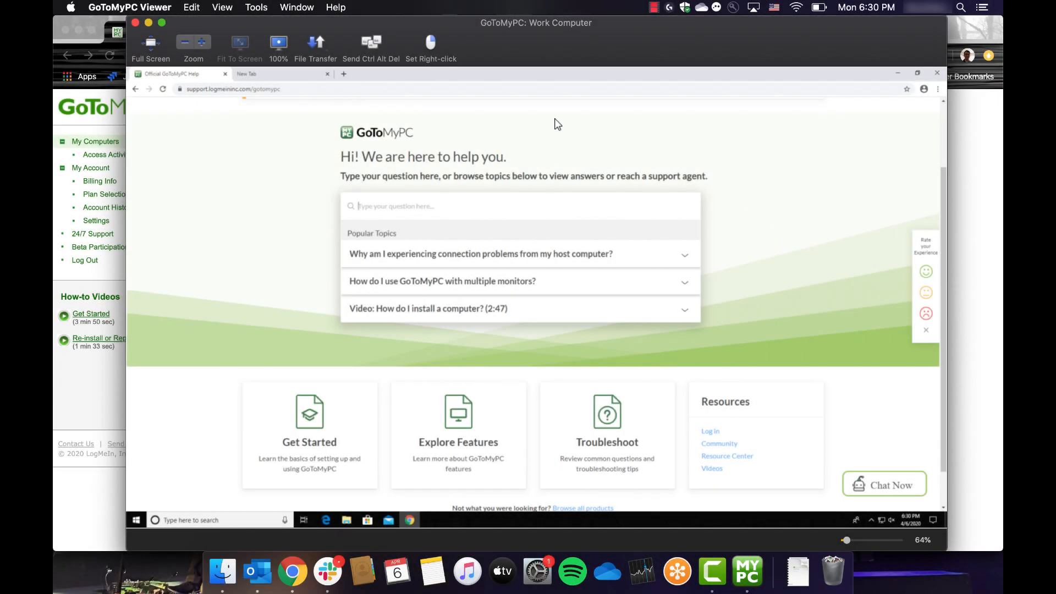
mouse_move(151, 45)
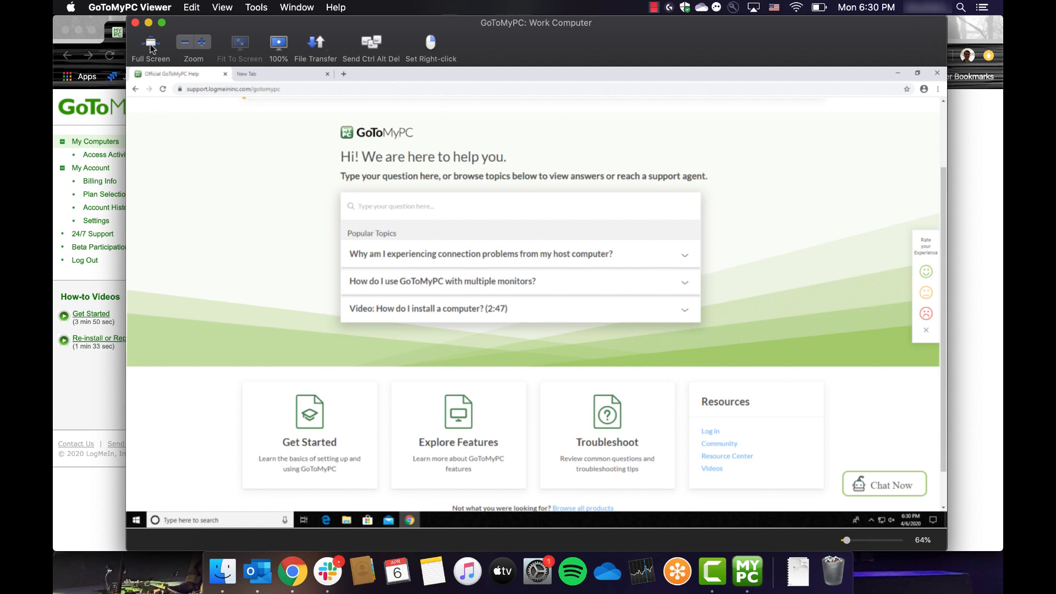
mouse_move(472, 131)
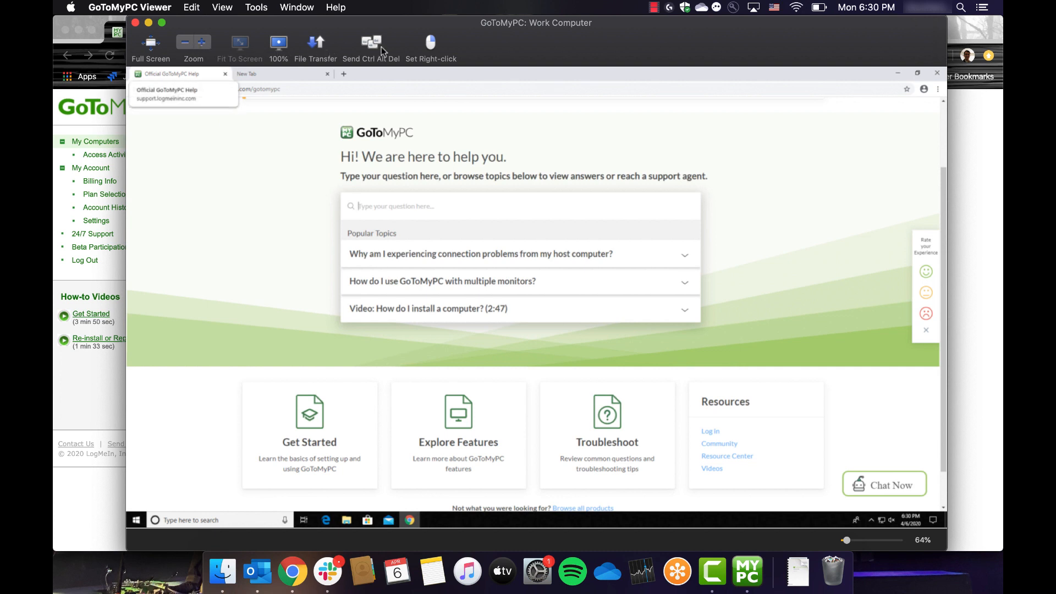
click(222, 7)
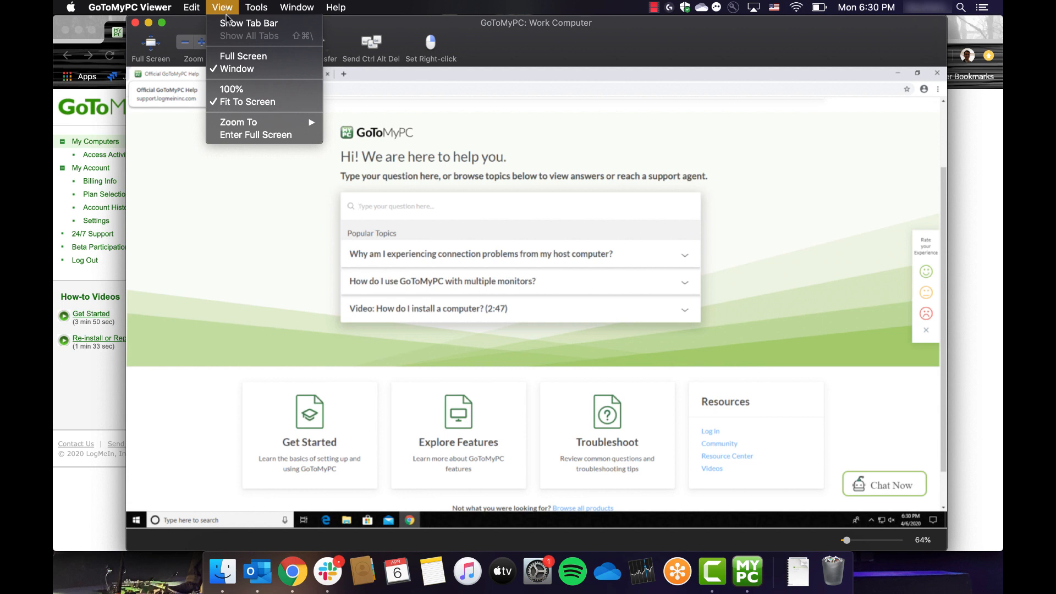
mouse_move(237, 69)
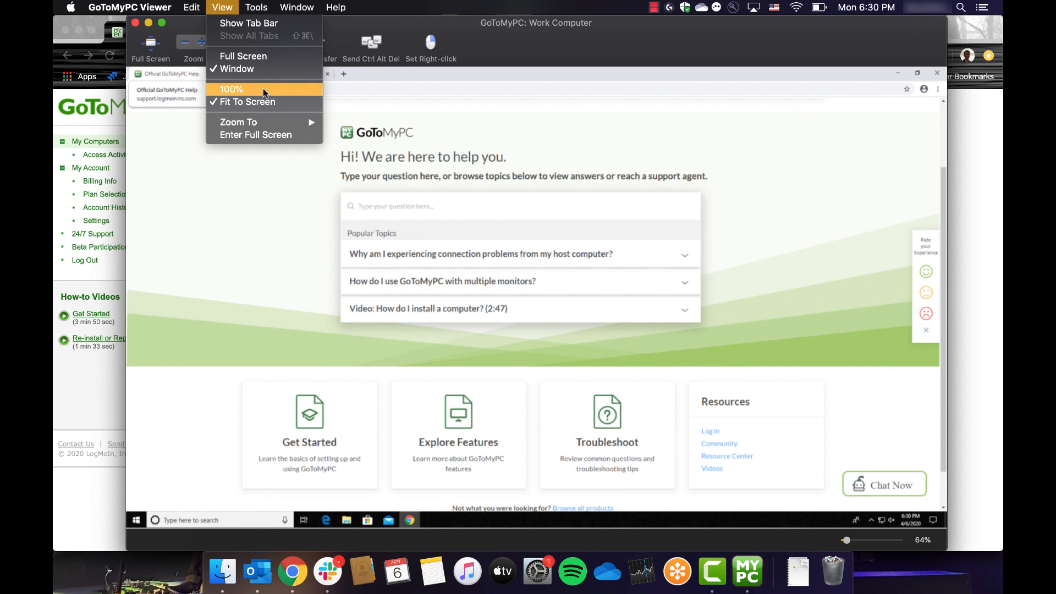
Try the remote desktop at 100% and 185%, then shrink it to fit at 62%
click(235, 89)
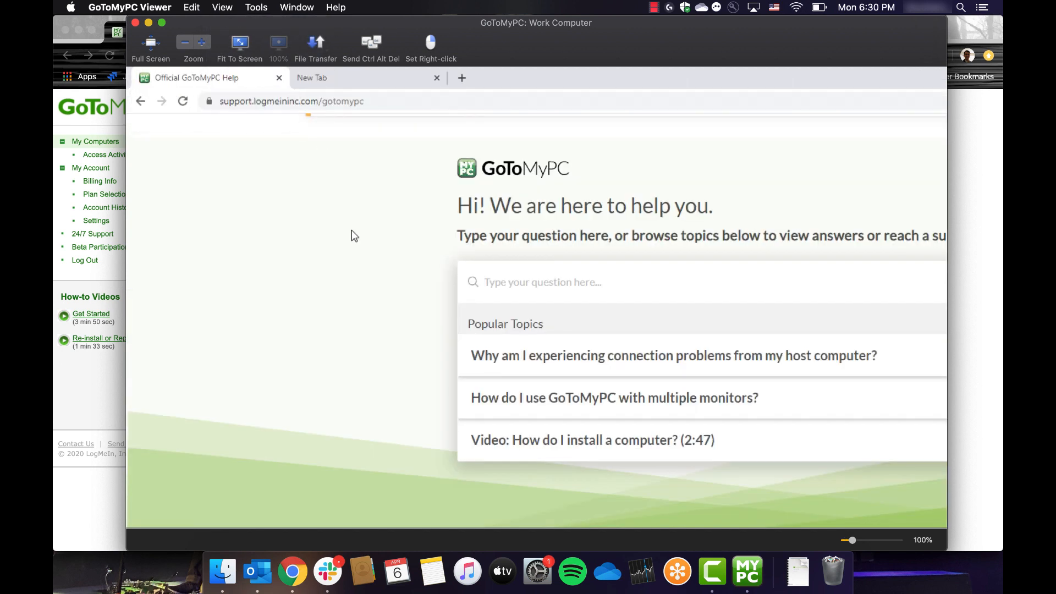
mouse_move(656, 255)
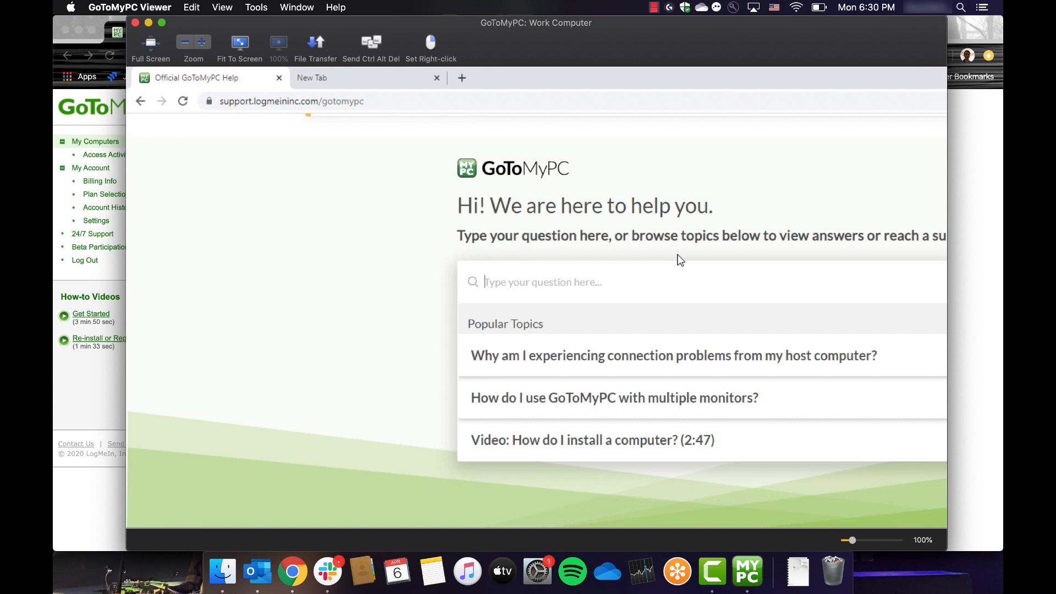
mouse_move(756, 243)
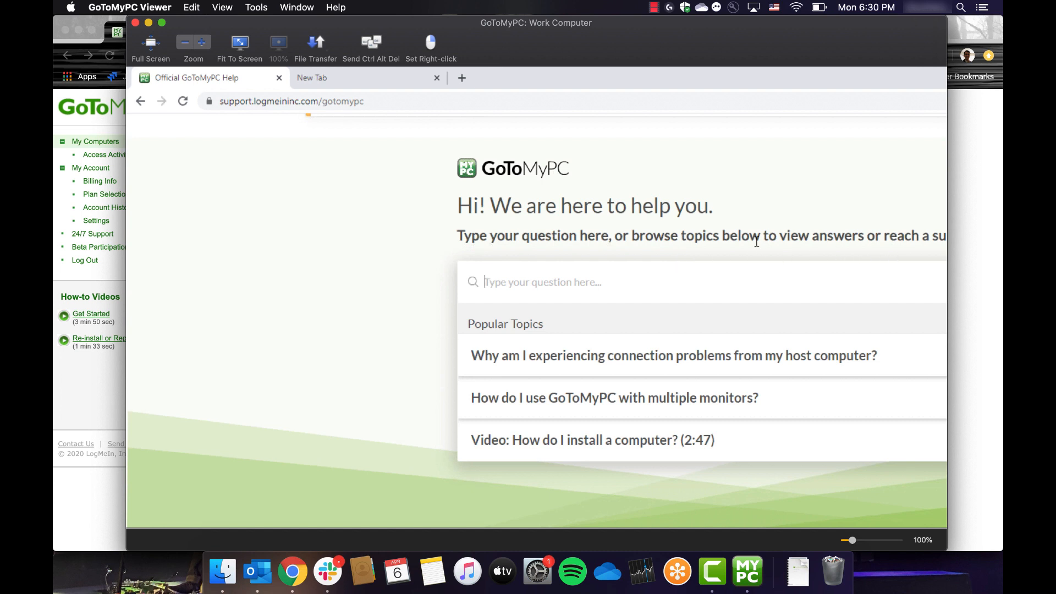
click(279, 78)
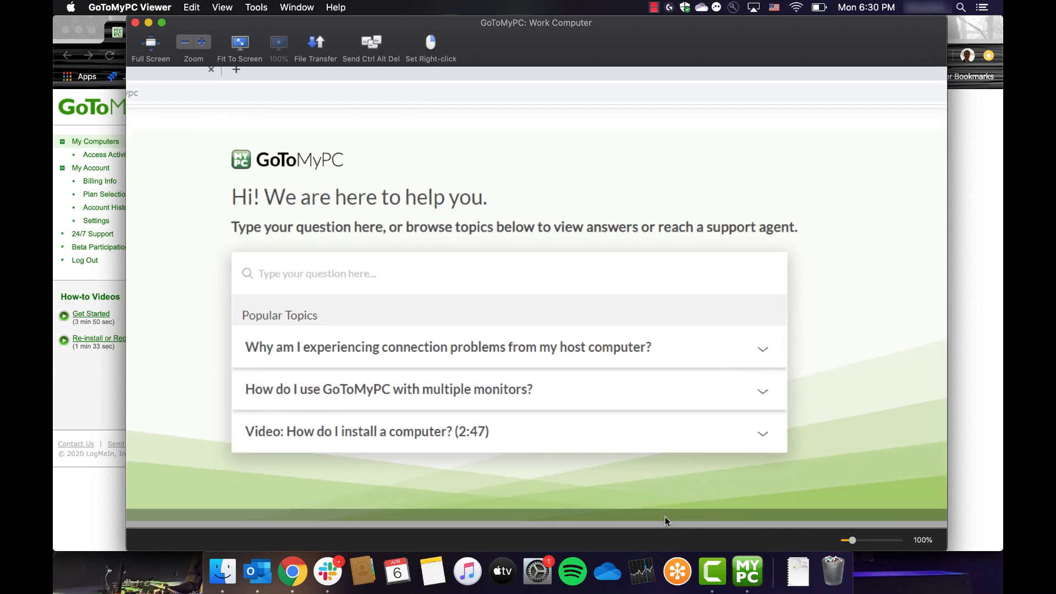
scroll(down, 3)
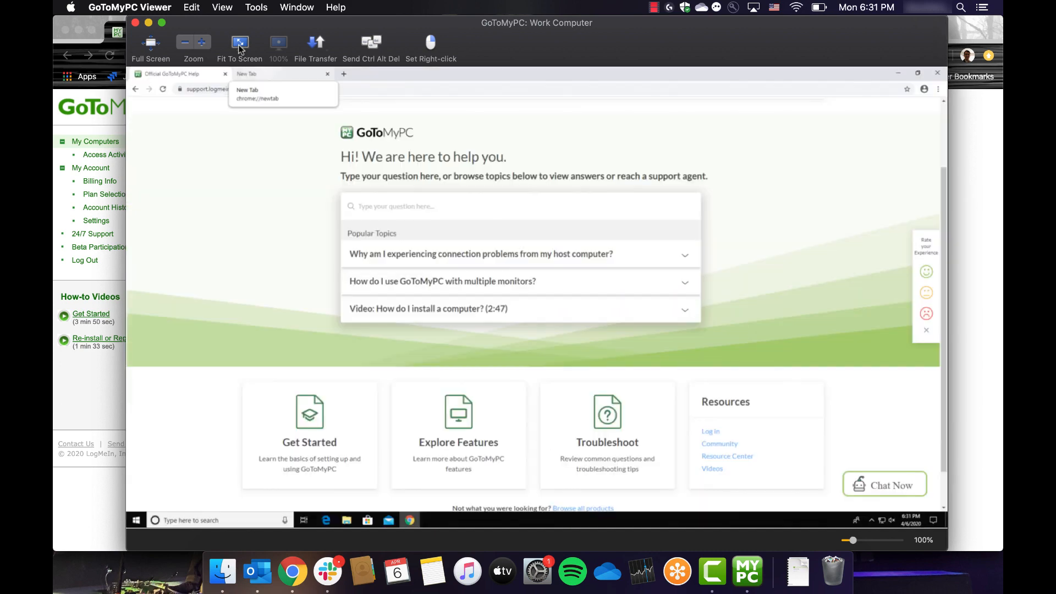
click(222, 7)
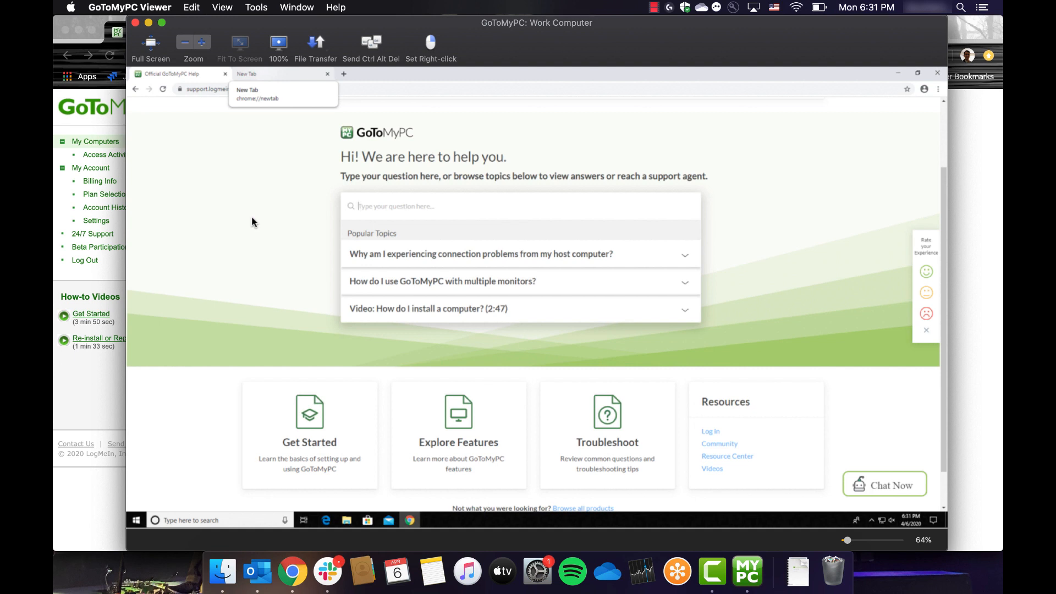
mouse_move(259, 11)
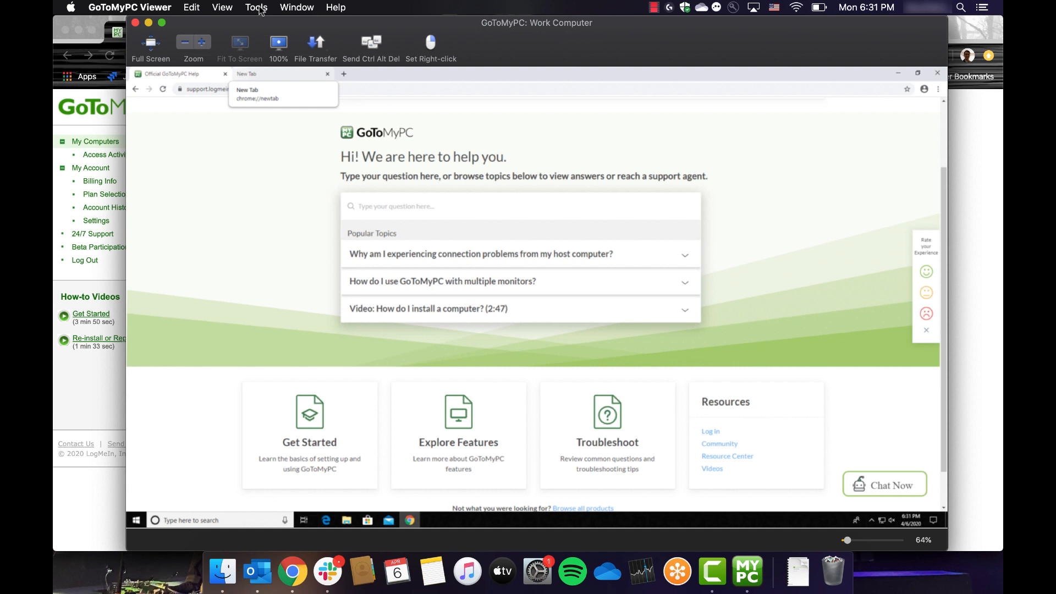
mouse_move(590, 232)
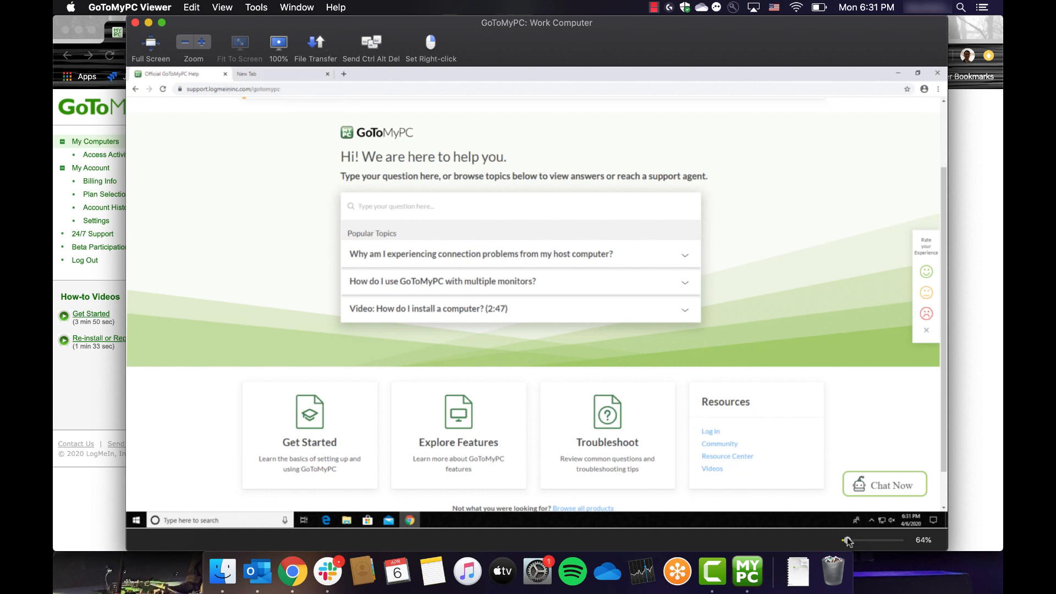
drag(847, 540, 867, 540)
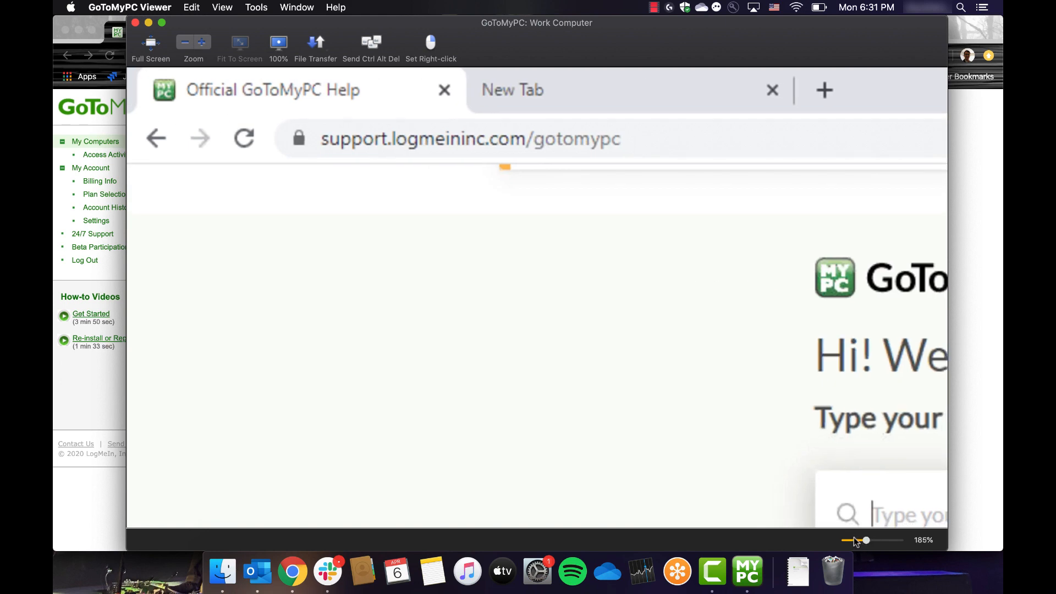
click(238, 43)
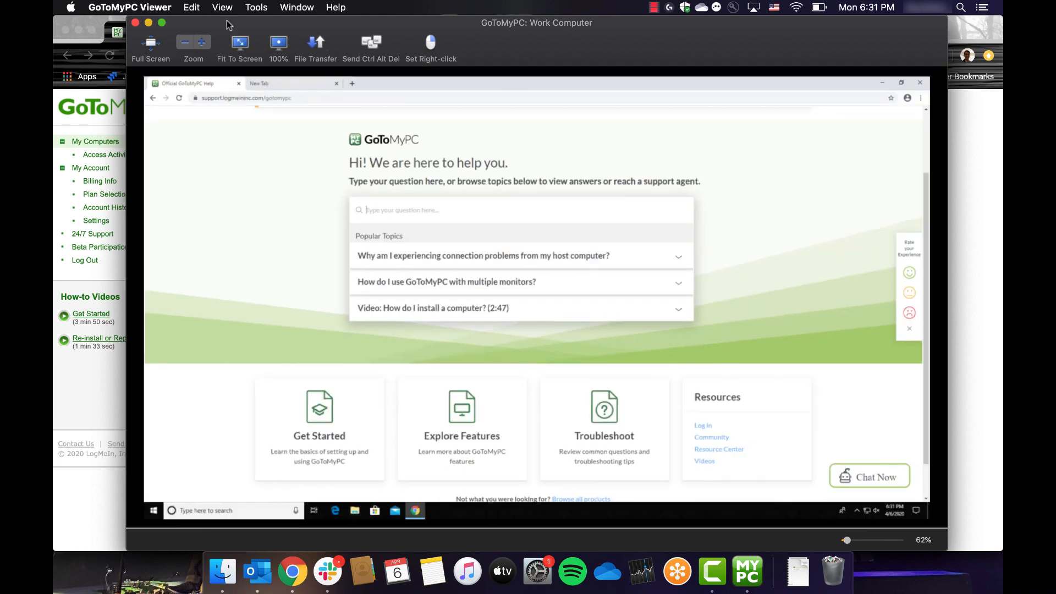
click(257, 7)
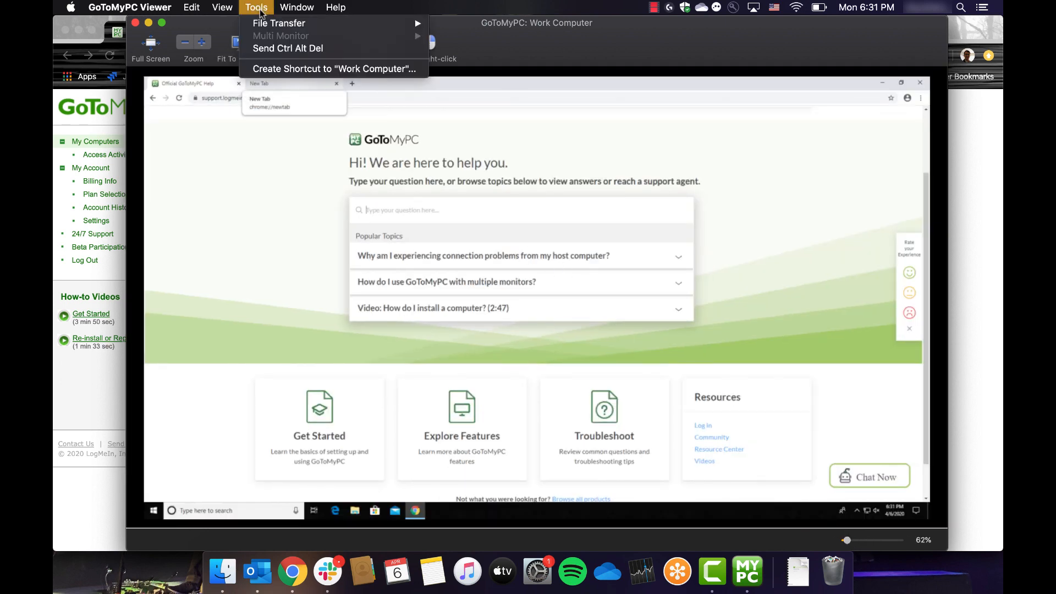
mouse_move(279, 23)
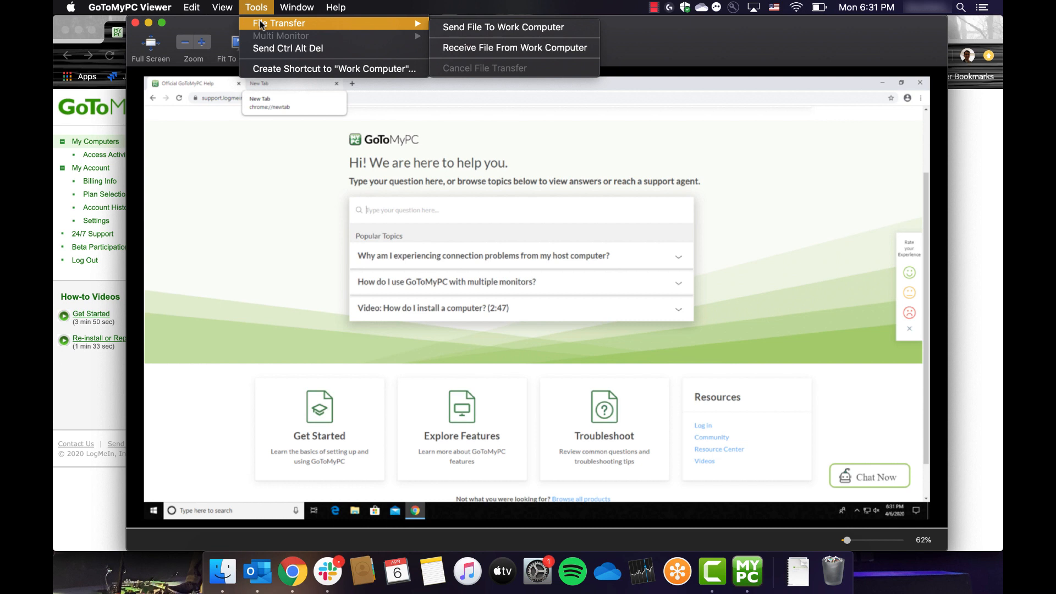
mouse_move(266, 49)
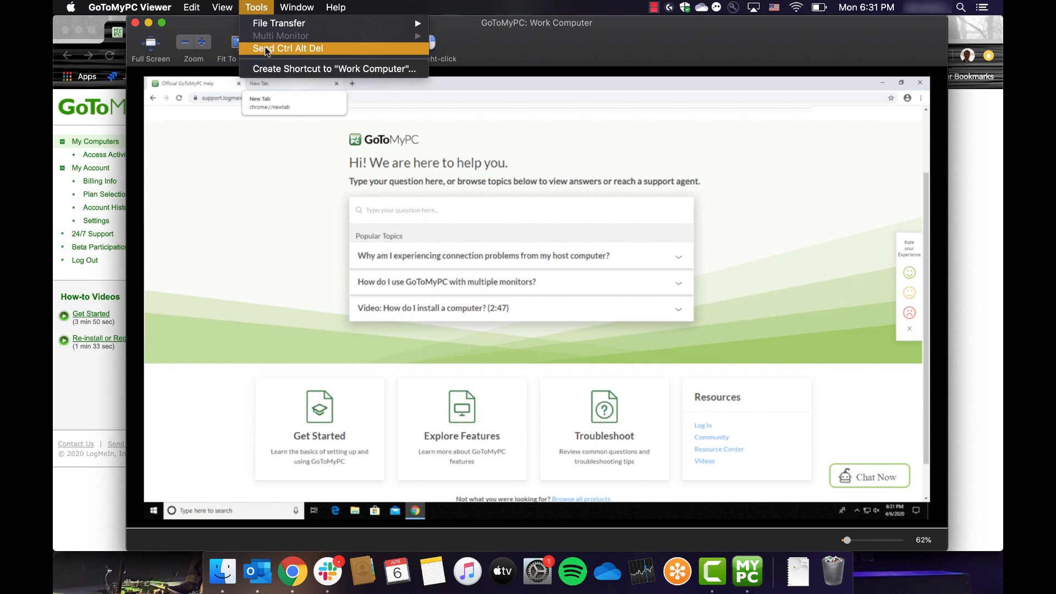
mouse_move(246, 189)
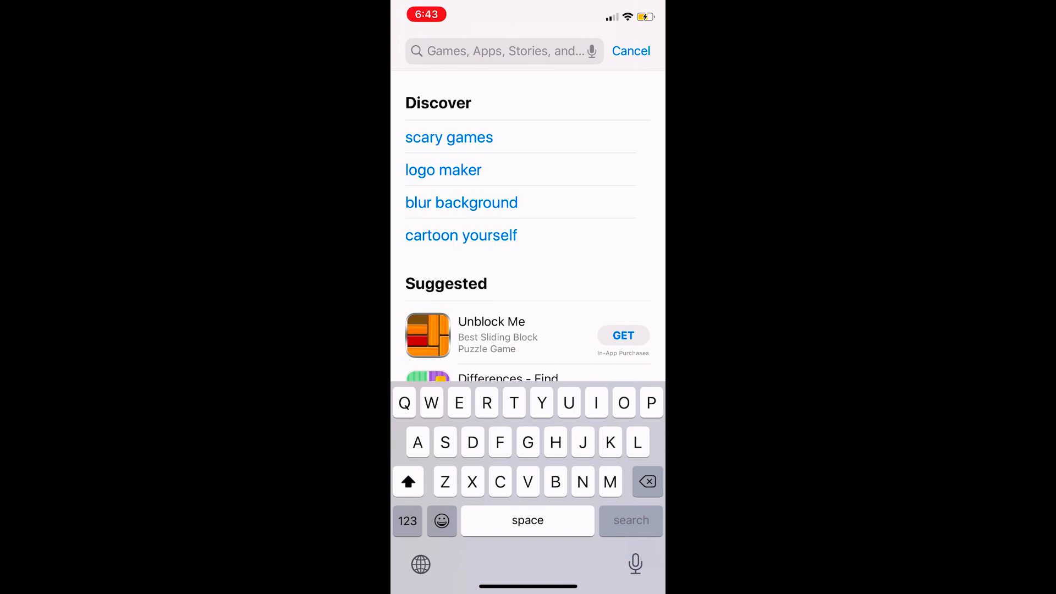
Search 'Gotomyp' and scroll the GoToMyPC - Remote Access app page by LogMeIn
text(Gotomyp)
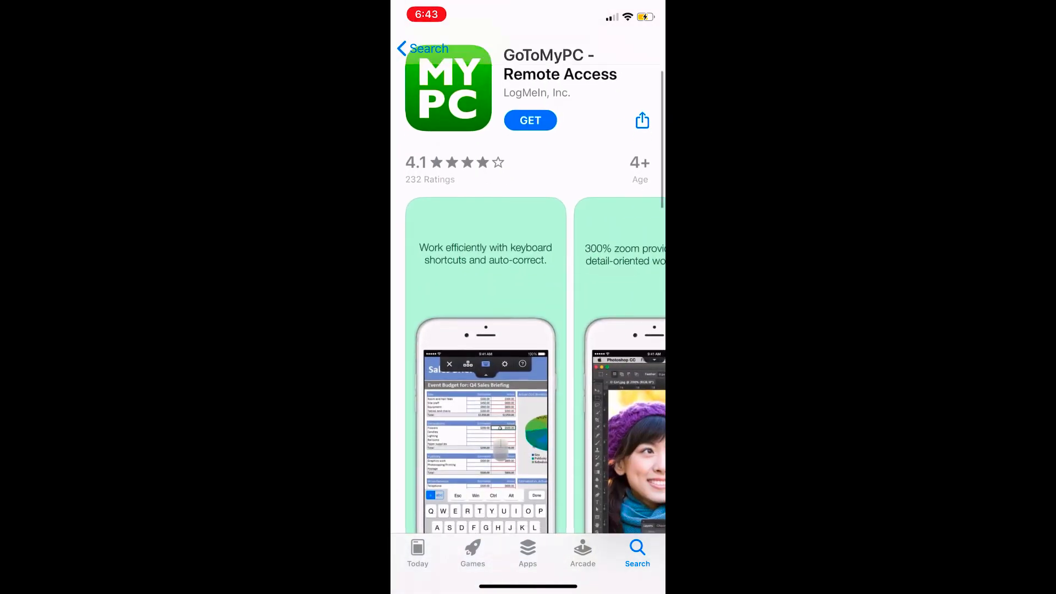
scroll(down, 3)
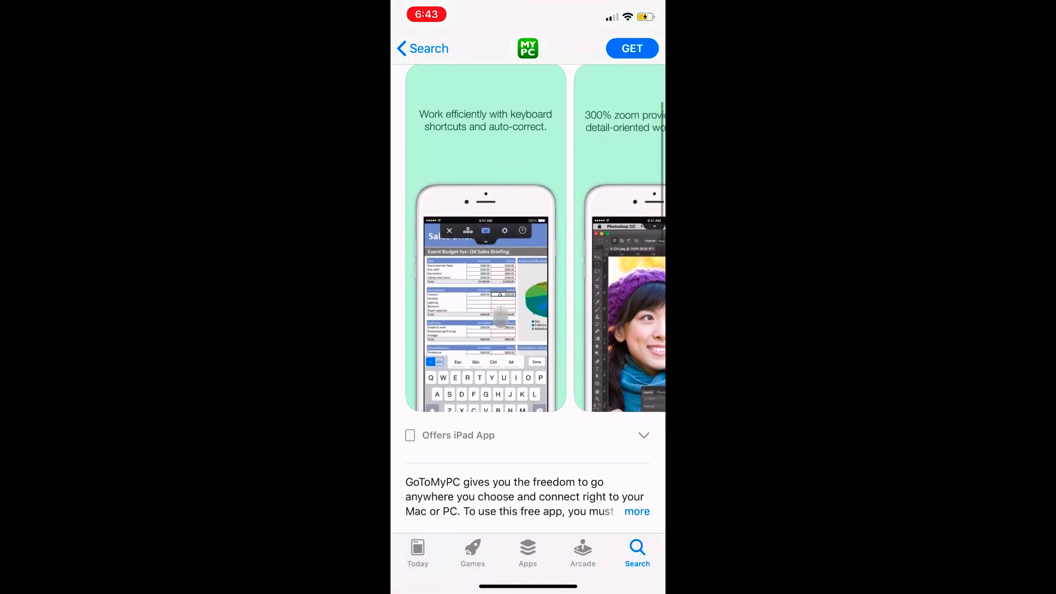
scroll(down, 3)
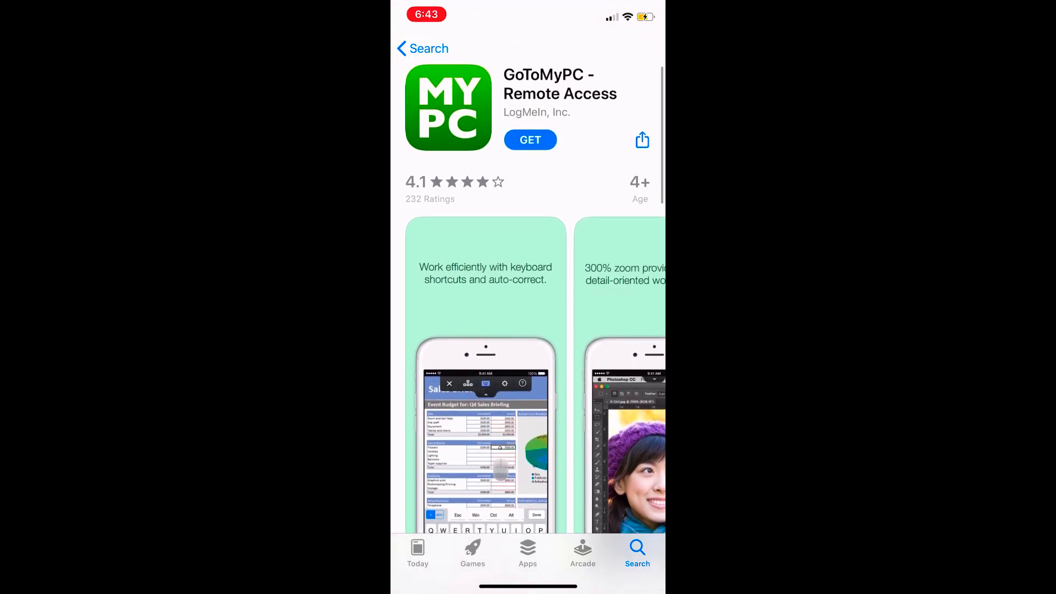